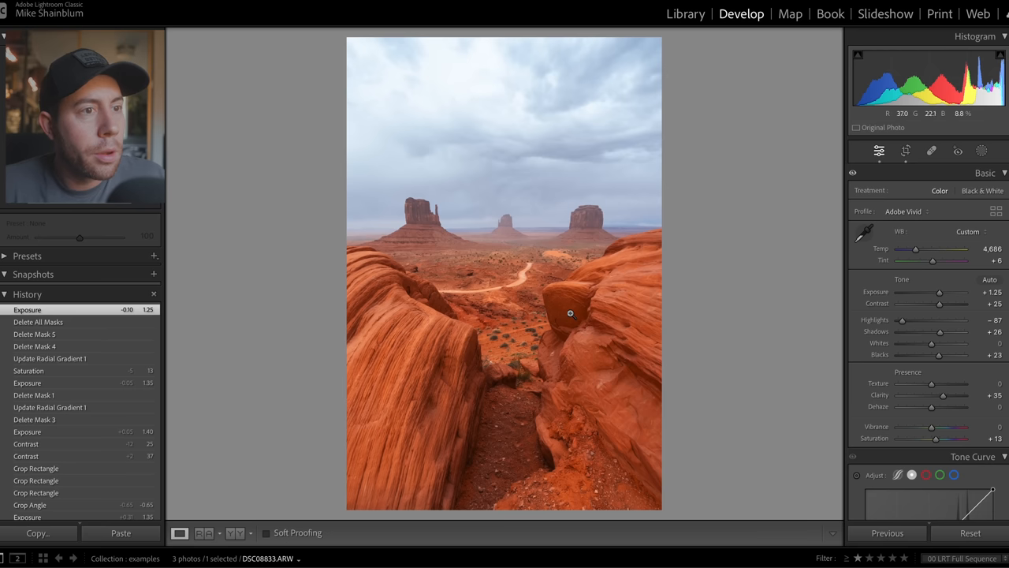
{"action": "mouse_move", "coordinate": [568, 287]}
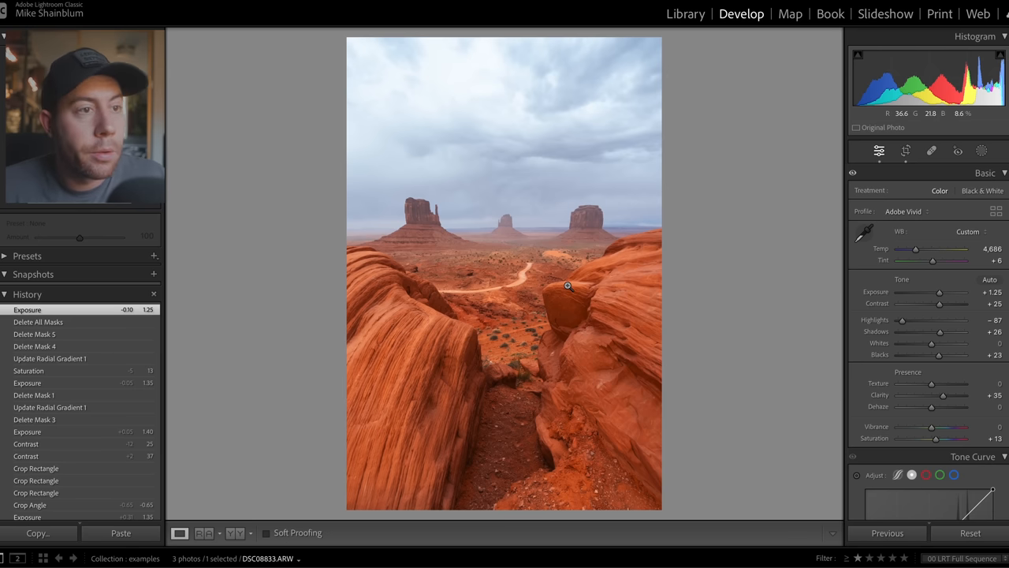
{"action": "mouse_move", "coordinate": [977, 150]}
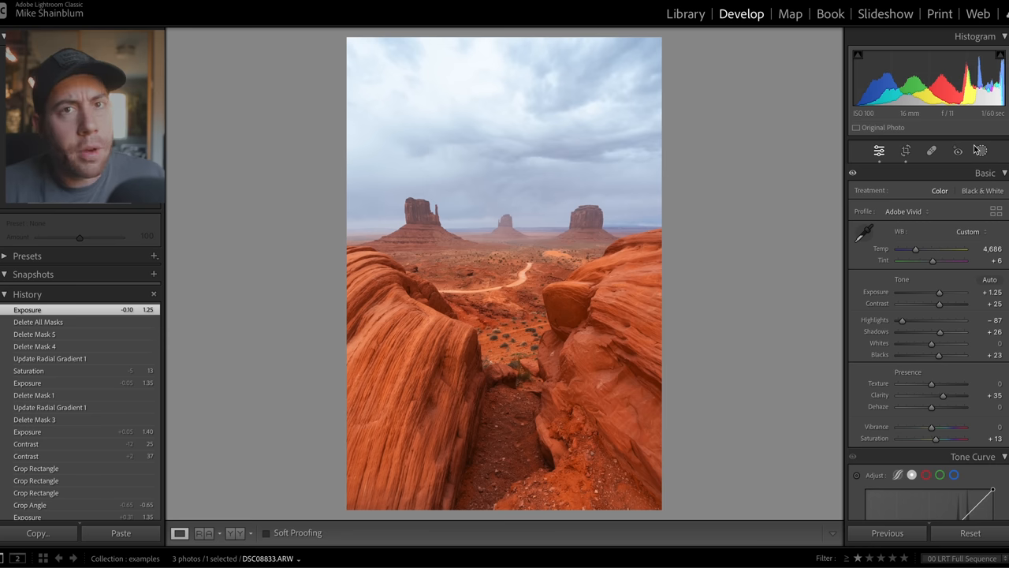
{"action": "mouse_move", "coordinate": [979, 151]}
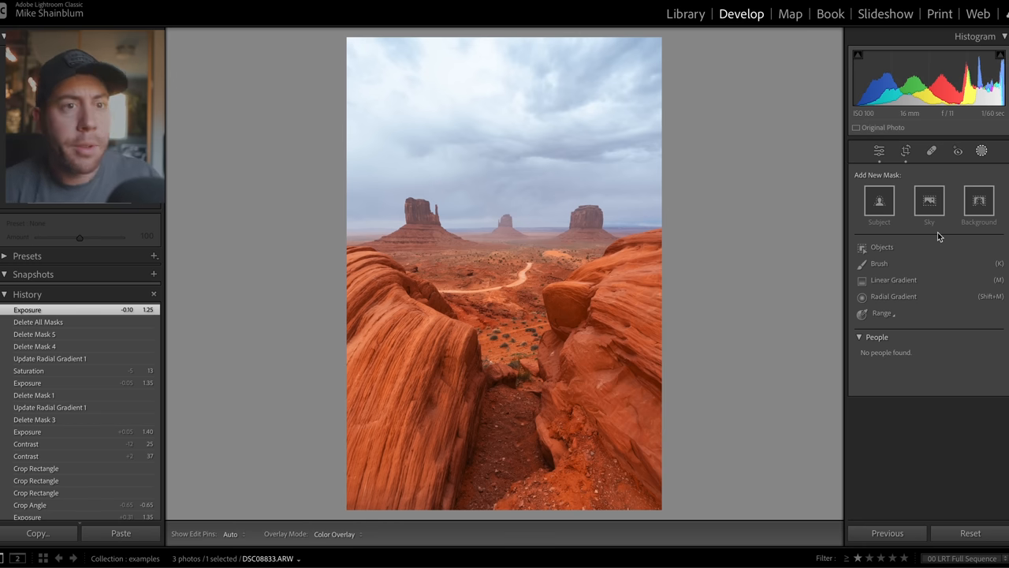
{"action": "mouse_move", "coordinate": [908, 312]}
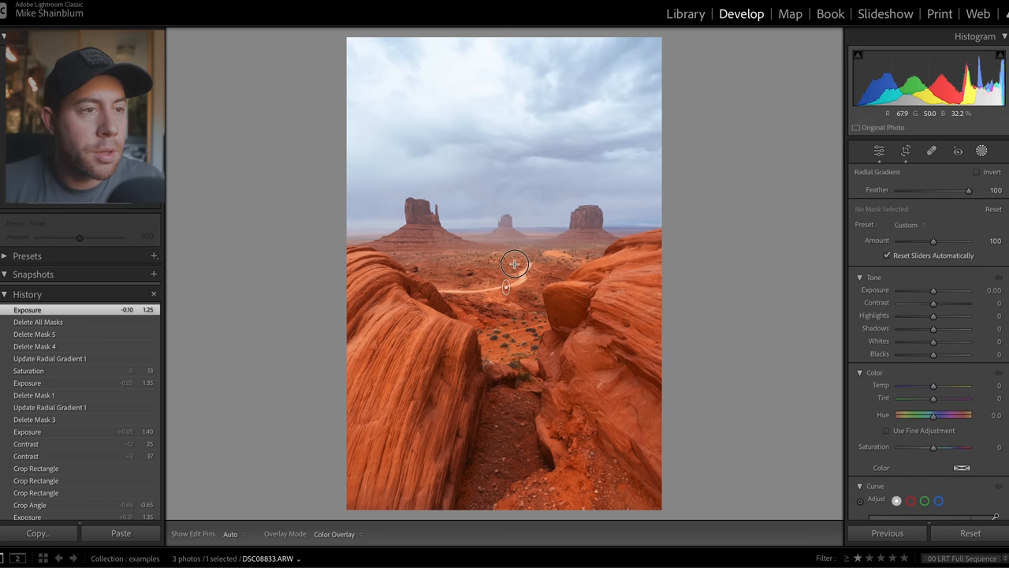
Draw a Radial Gradient mask centred on the glowing trail with Feather 100 and Invert checked
{"action": "left_click_drag", "start_coordinate": [514, 265], "coordinate": [627, 131]}
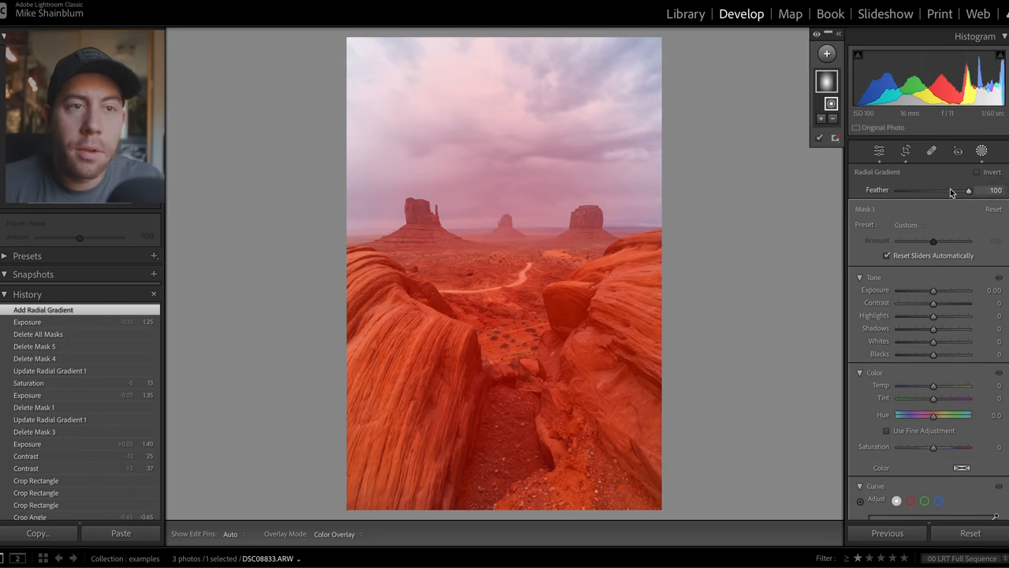
{"action": "left_click_drag", "start_coordinate": [954, 290], "coordinate": [930, 290]}
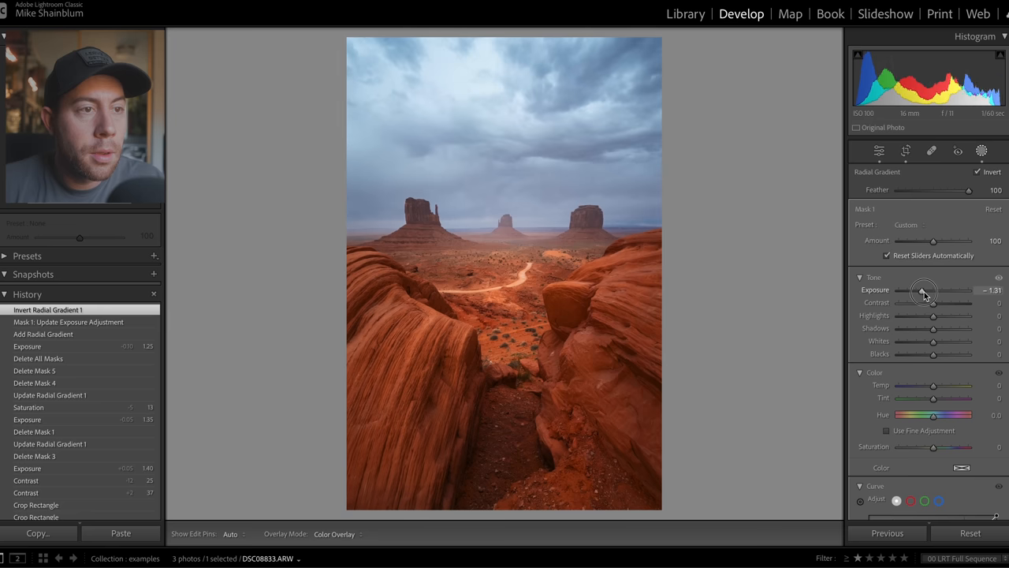
Lower Exposure, deepen Blacks and adjust Shadows to darken everything outside the oval
{"action": "left_click_drag", "start_coordinate": [927, 290], "coordinate": [927, 290]}
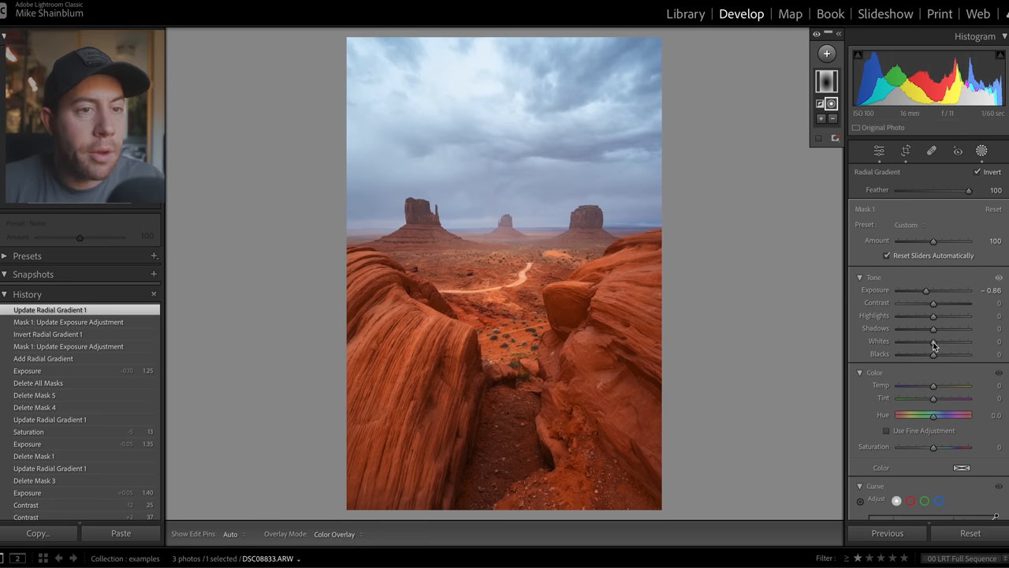
{"action": "left_click_drag", "start_coordinate": [933, 353], "coordinate": [936, 353]}
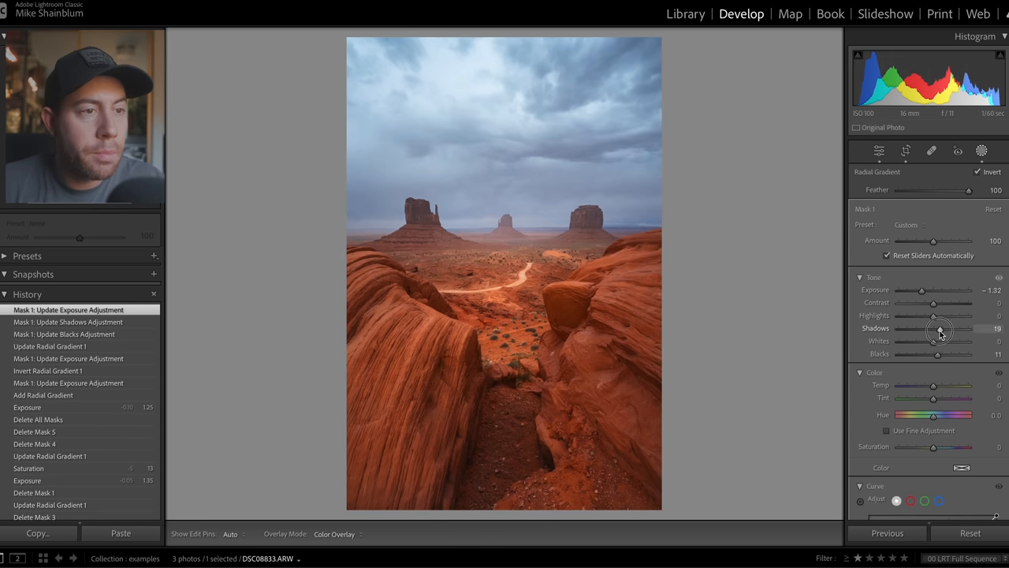
{"action": "left_click_drag", "start_coordinate": [940, 328], "coordinate": [936, 328]}
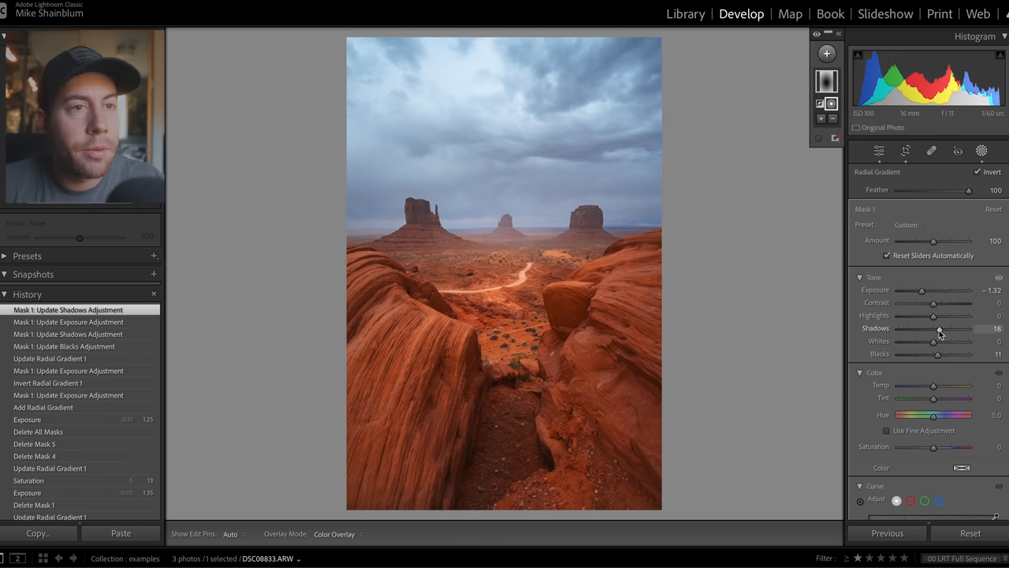
Add a Linear Gradient mask running from the top edge down to the buttes
{"action": "left_click", "coordinate": [825, 54]}
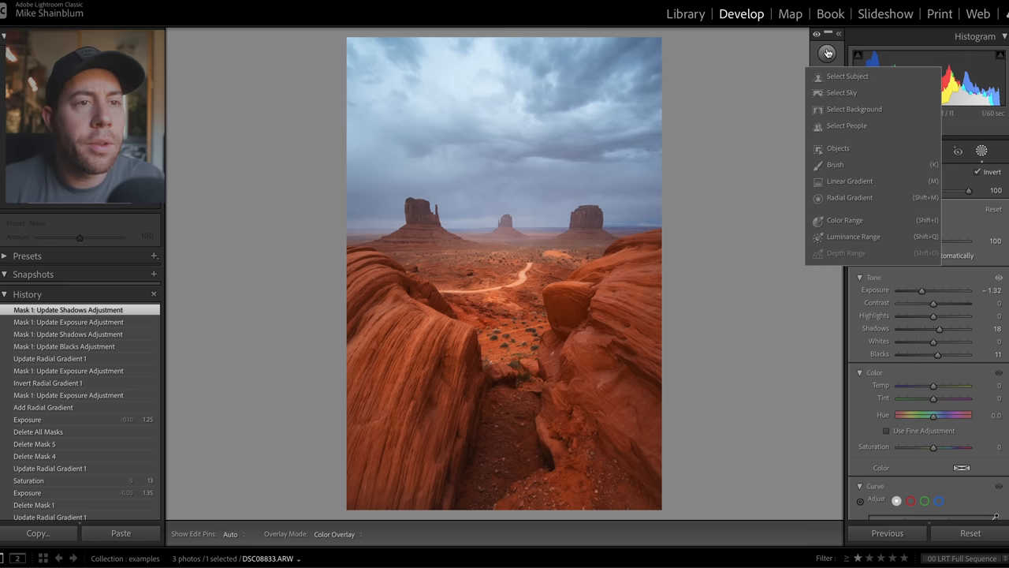
{"action": "left_click", "coordinate": [849, 180]}
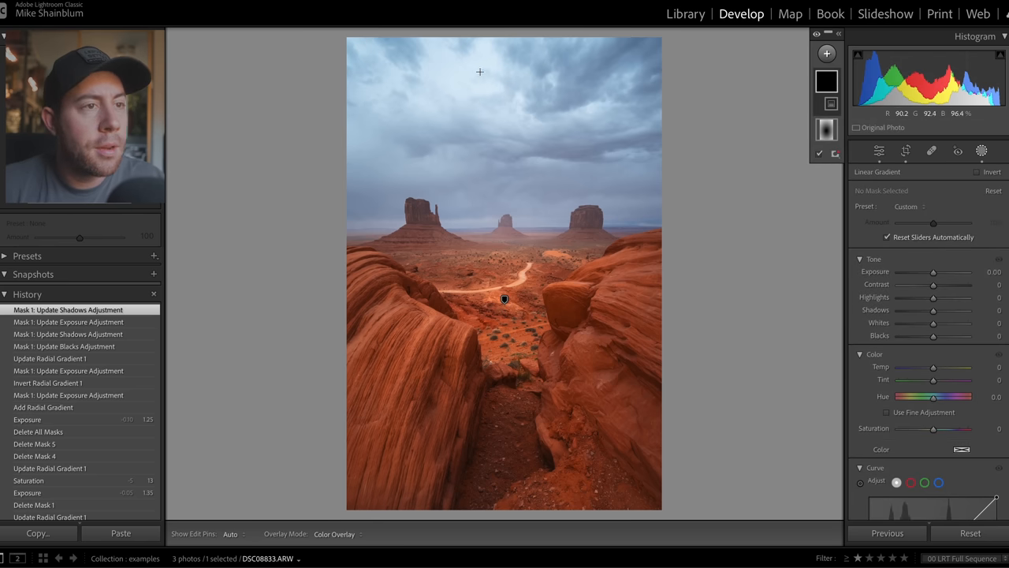
{"action": "left_click_drag", "start_coordinate": [480, 73], "coordinate": [476, 211]}
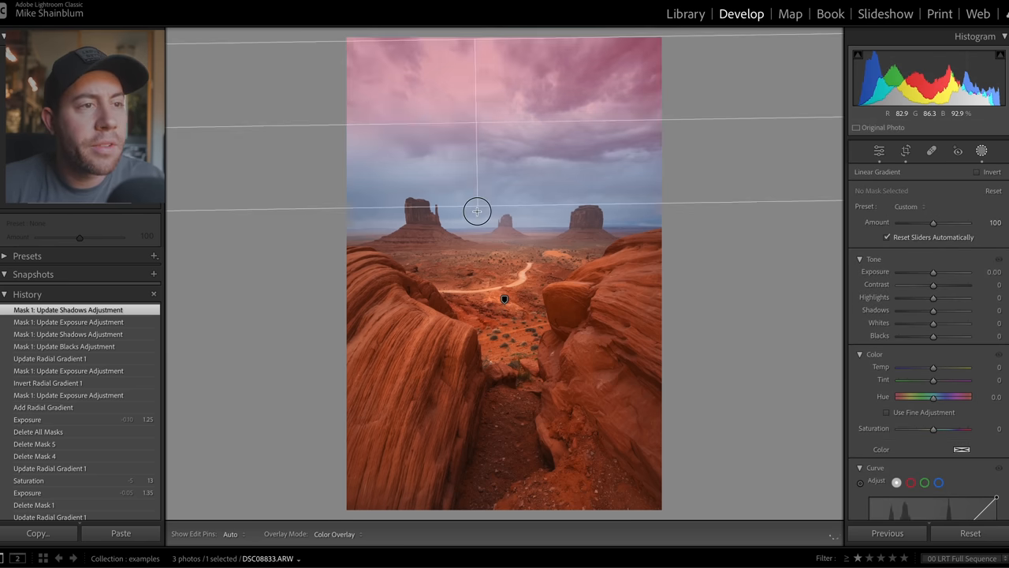
{"action": "left_click_drag", "start_coordinate": [476, 211], "coordinate": [476, 259]}
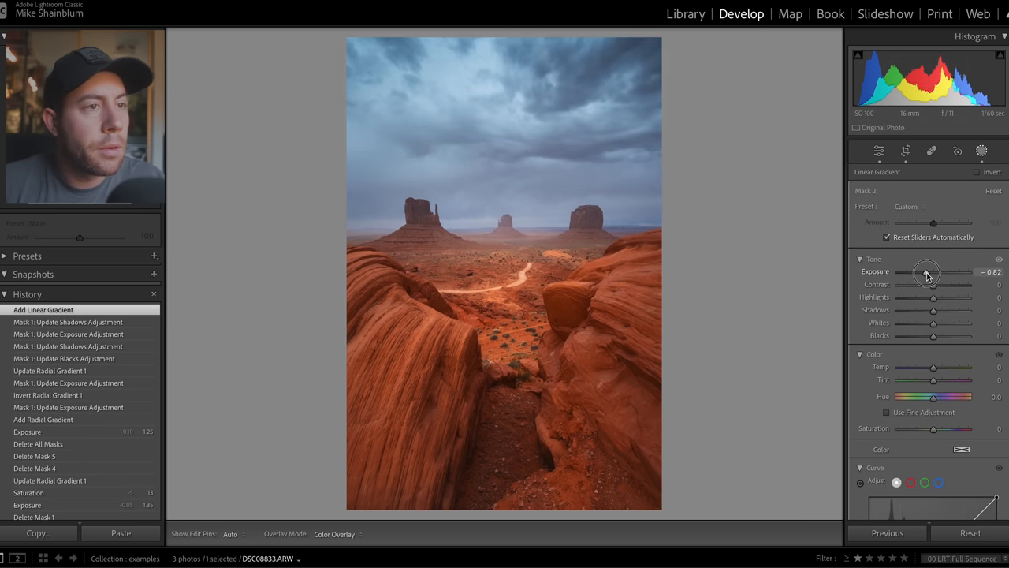
Lower the gradient's Exposure to about -0.67 to darken the stormy sky
{"action": "left_click_drag", "start_coordinate": [927, 271], "coordinate": [933, 271]}
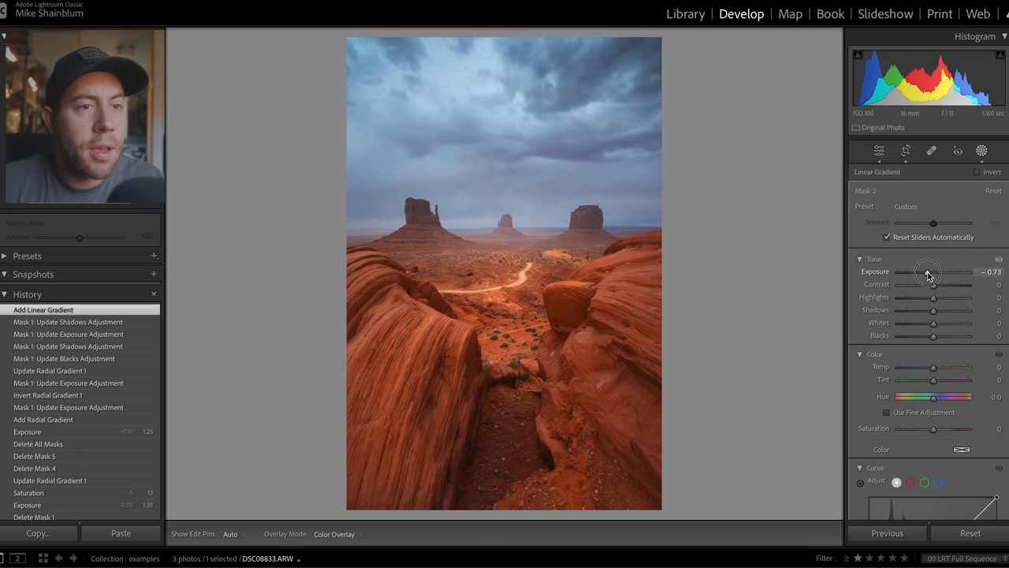
{"action": "left_click_drag", "start_coordinate": [927, 271], "coordinate": [927, 271]}
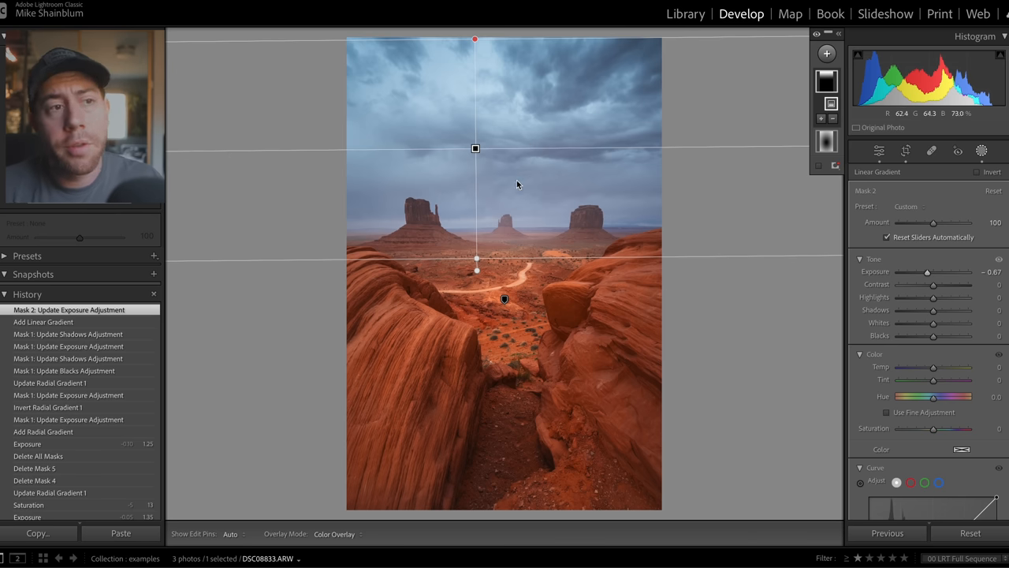
{"action": "left_click", "coordinate": [823, 54]}
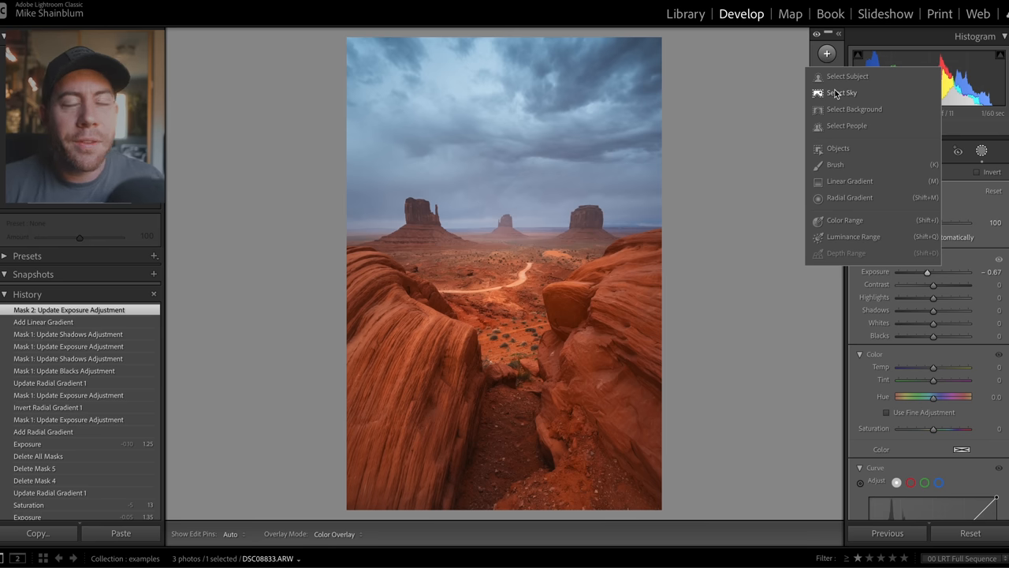
Add a Select Sky mask, reduce its Exposure, and begin subtracting a Linear Gradient from it
{"action": "left_click", "coordinate": [842, 91]}
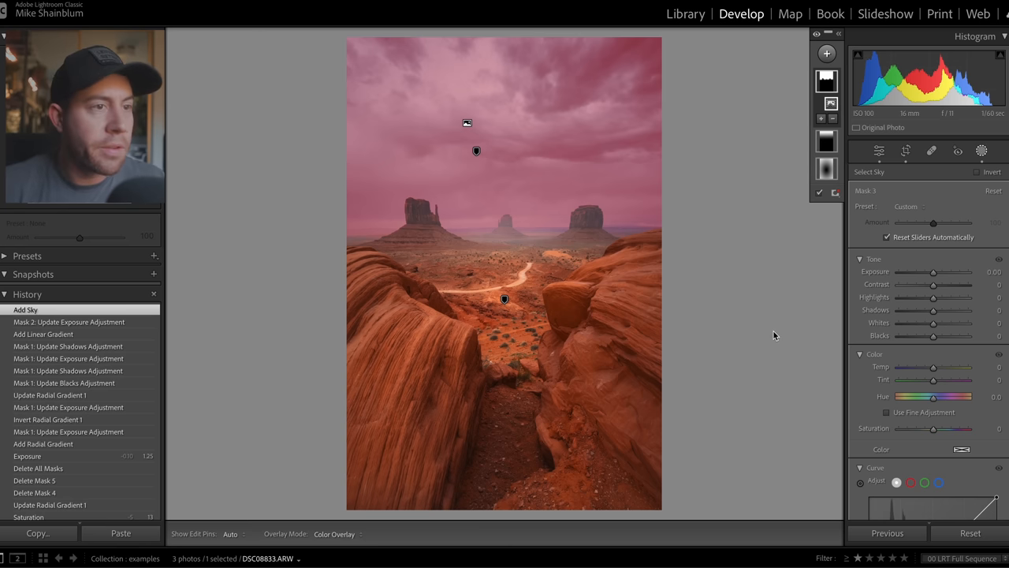
{"action": "left_click_drag", "start_coordinate": [946, 271], "coordinate": [933, 271]}
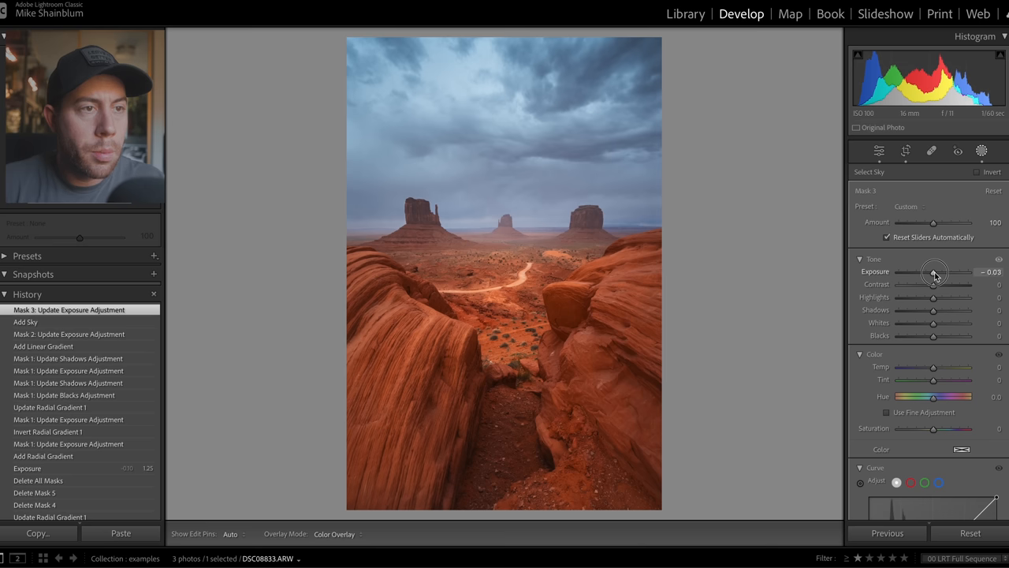
{"action": "left_click_drag", "start_coordinate": [933, 271], "coordinate": [927, 271]}
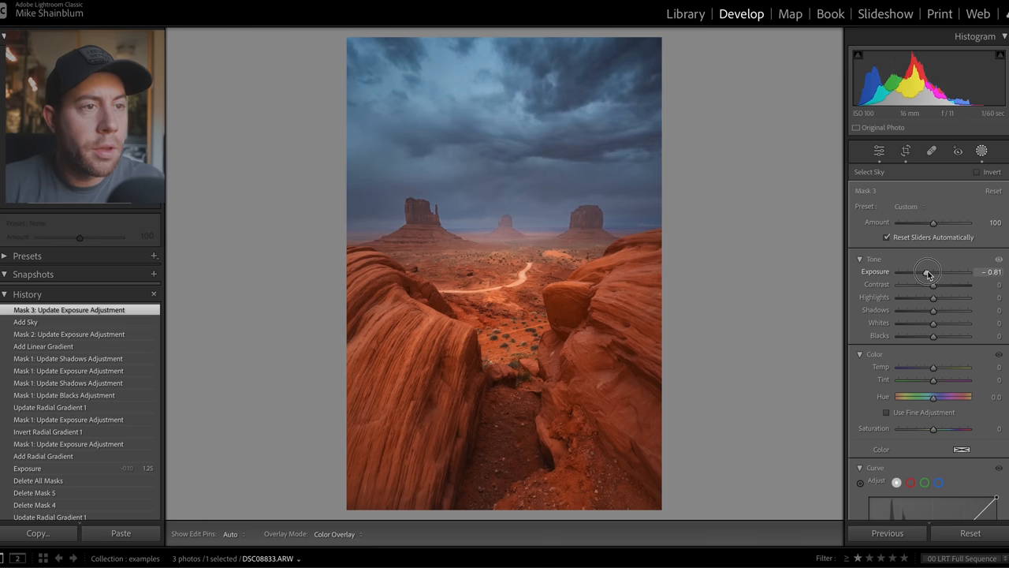
{"action": "left_click_drag", "start_coordinate": [927, 271], "coordinate": [930, 271]}
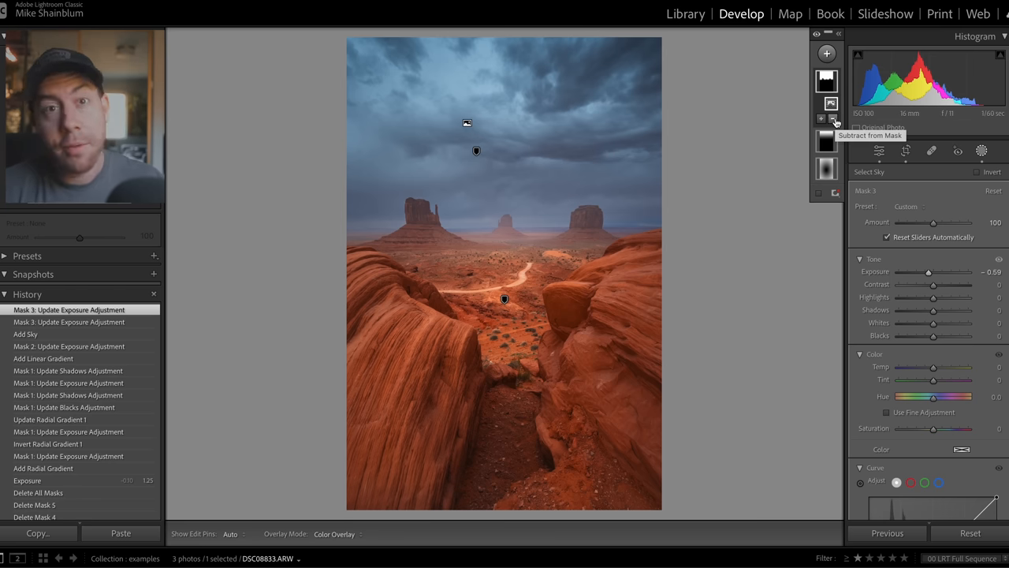
{"action": "left_click", "coordinate": [833, 118]}
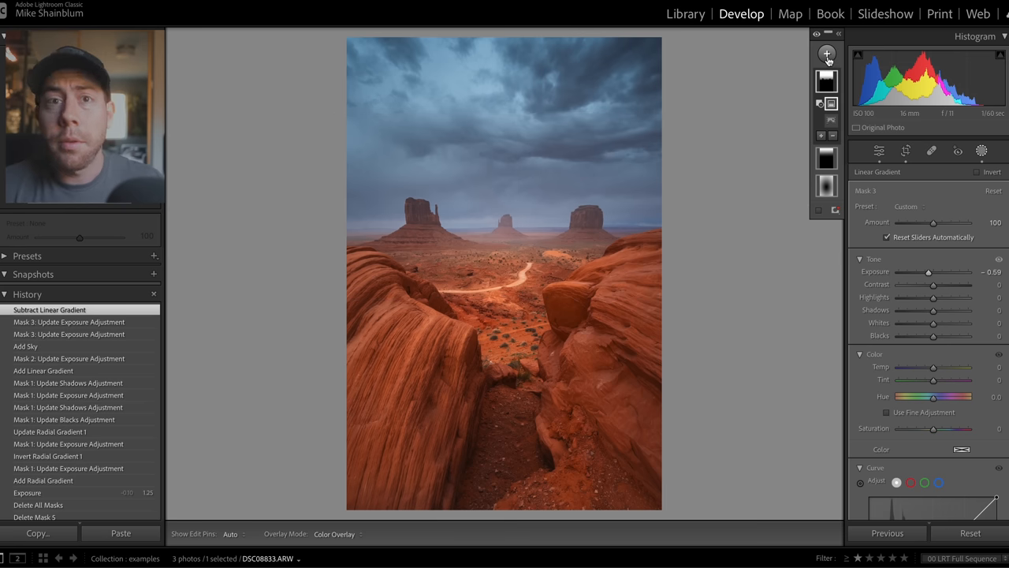
Create another Select Sky mask and invert it so it covers the land
{"action": "left_click", "coordinate": [827, 54]}
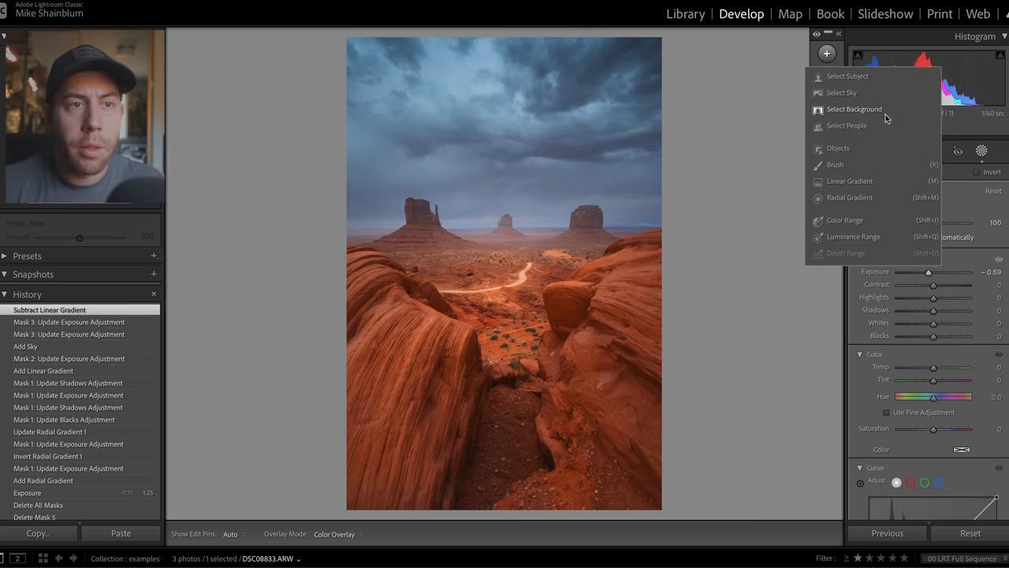
{"action": "left_click", "coordinate": [846, 91]}
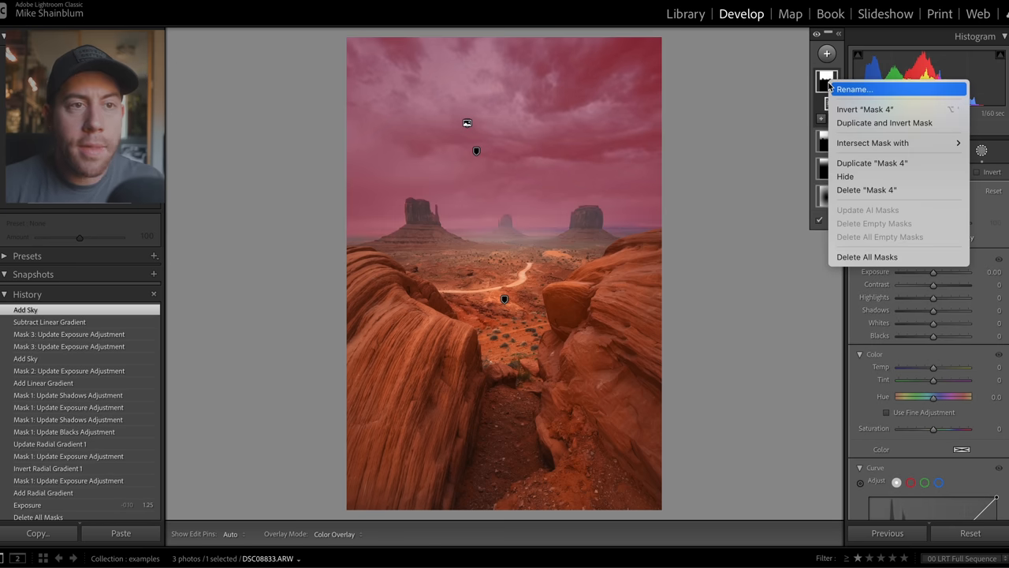
{"action": "left_click", "coordinate": [855, 109]}
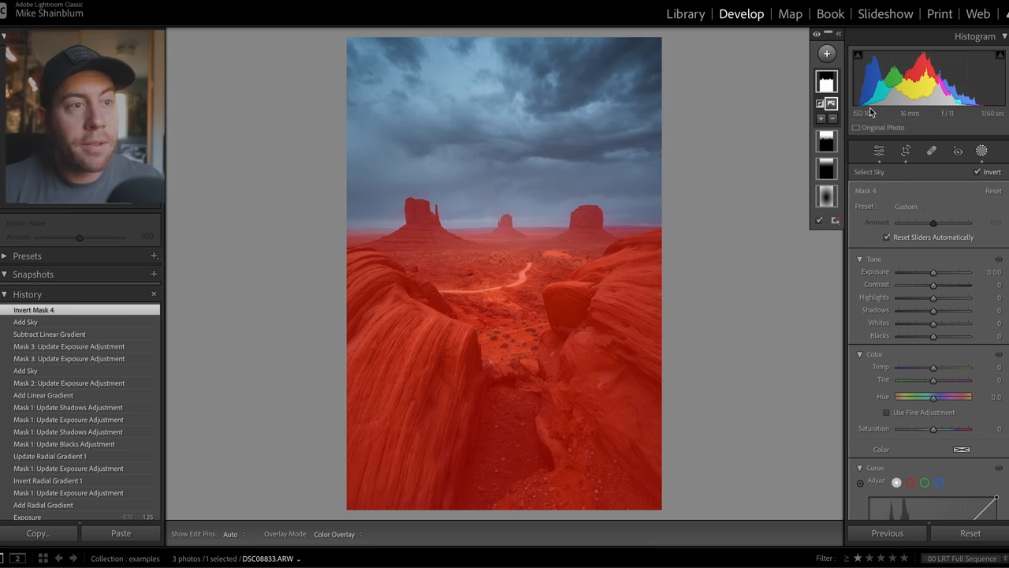
{"action": "mouse_move", "coordinate": [869, 112]}
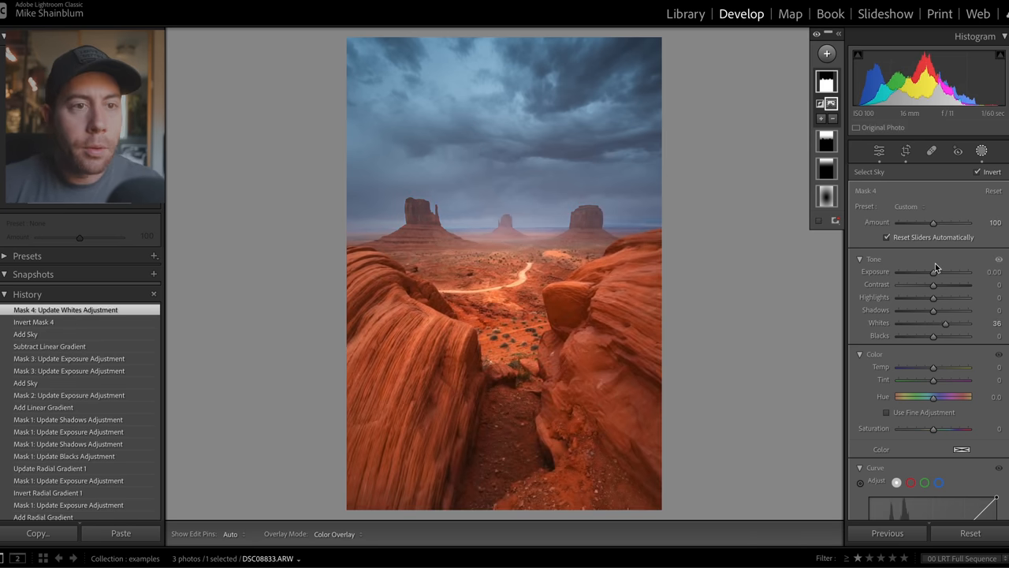
Raise Exposure and Contrast on the land below the sky
{"action": "left_click_drag", "start_coordinate": [933, 284], "coordinate": [938, 284]}
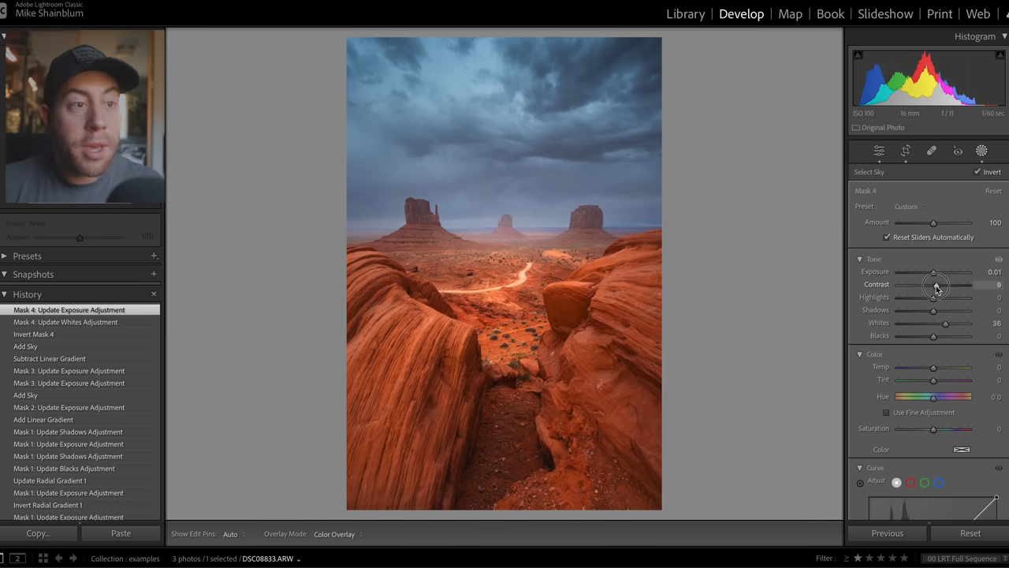
{"action": "left_click_drag", "start_coordinate": [937, 284], "coordinate": [939, 284]}
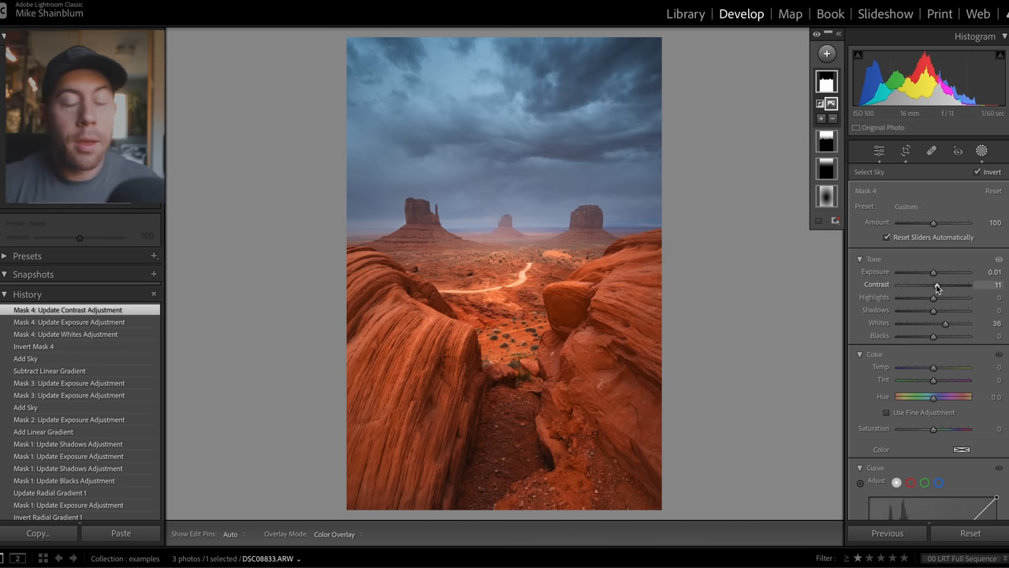
{"action": "left_click", "coordinate": [826, 54]}
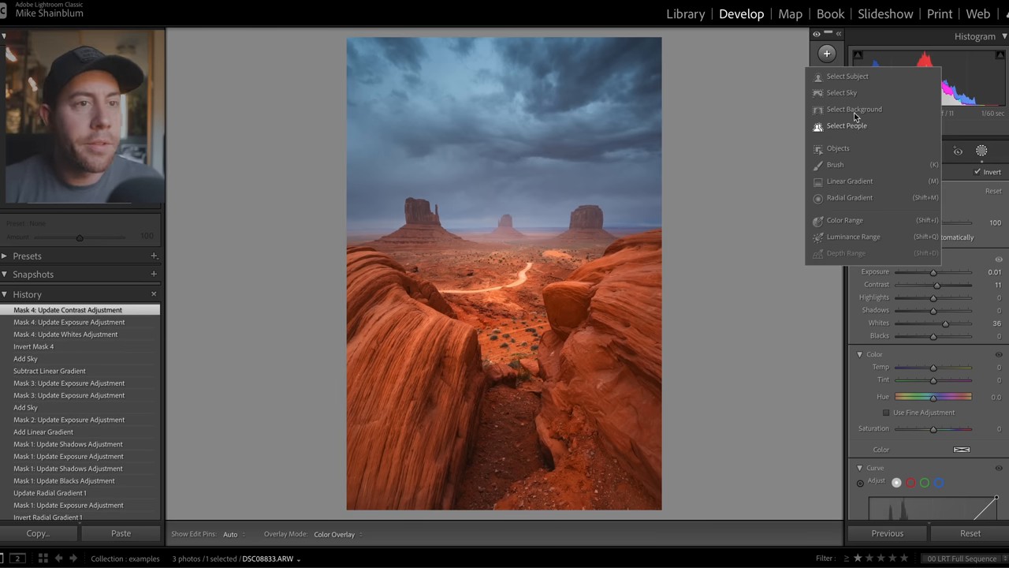
Add a fifth Select Sky mask and push Dehaze to the right to define the clouds
{"action": "left_click", "coordinate": [835, 91]}
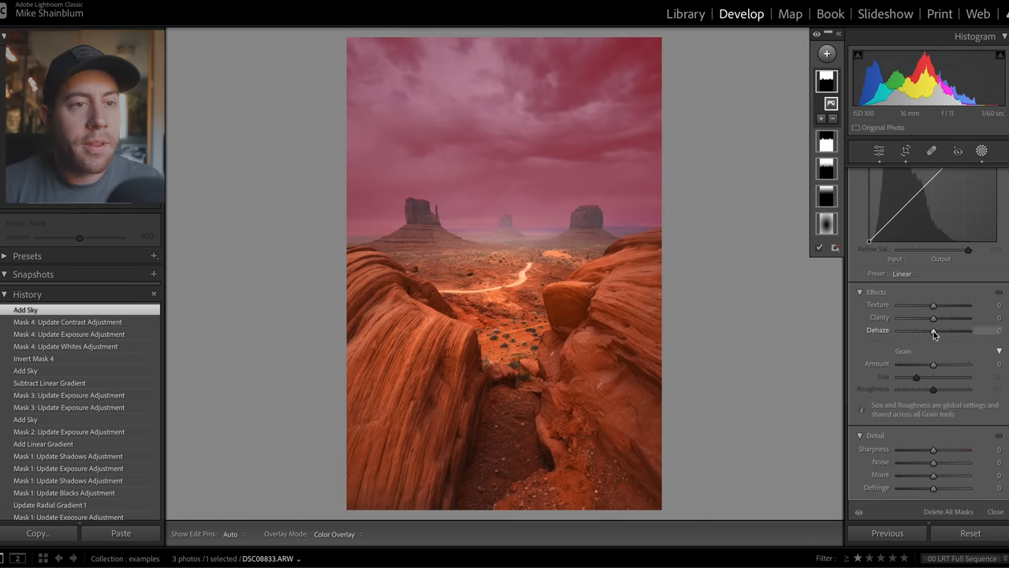
{"action": "left_click_drag", "start_coordinate": [933, 330], "coordinate": [924, 330]}
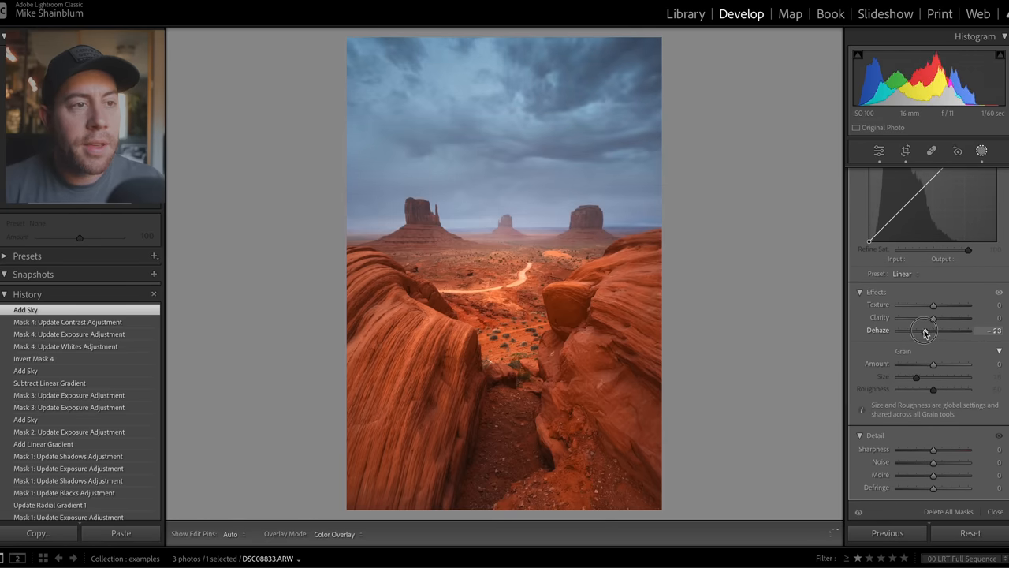
{"action": "left_click_drag", "start_coordinate": [923, 332], "coordinate": [922, 331]}
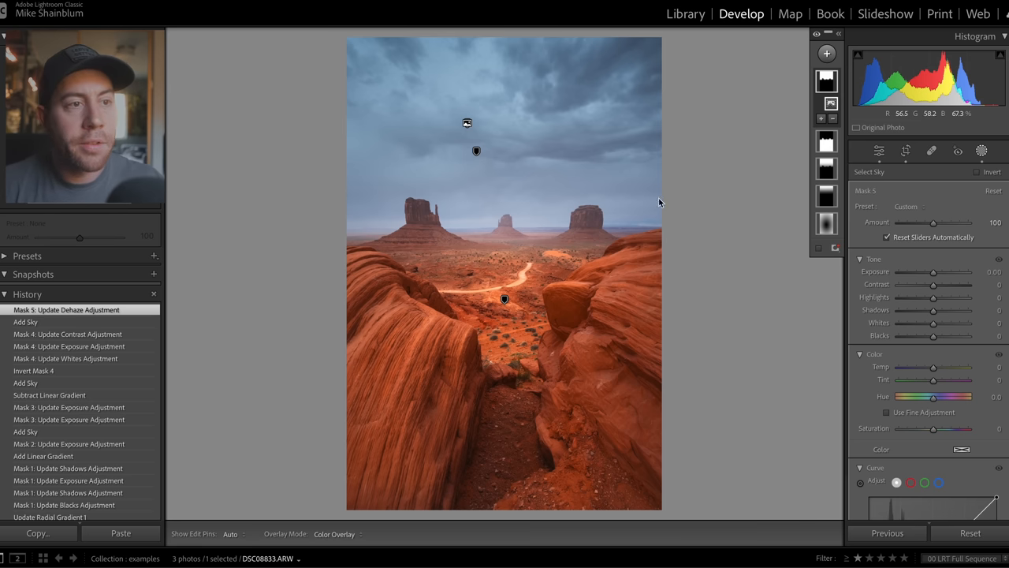
{"action": "mouse_move", "coordinate": [835, 126]}
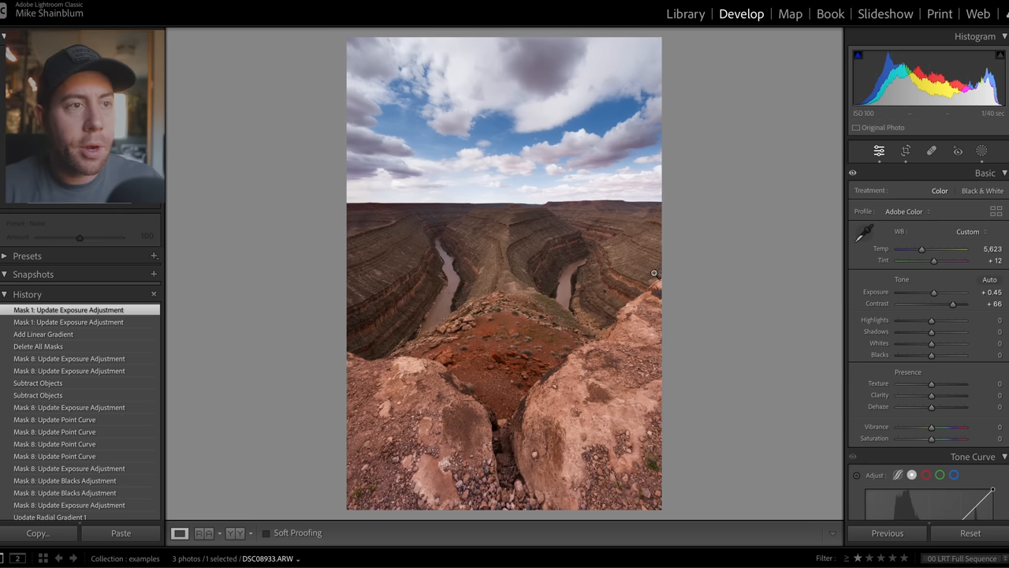
Create a Color Range mask sampled from the blue sky and lower its Exposure
{"action": "left_click", "coordinate": [980, 151]}
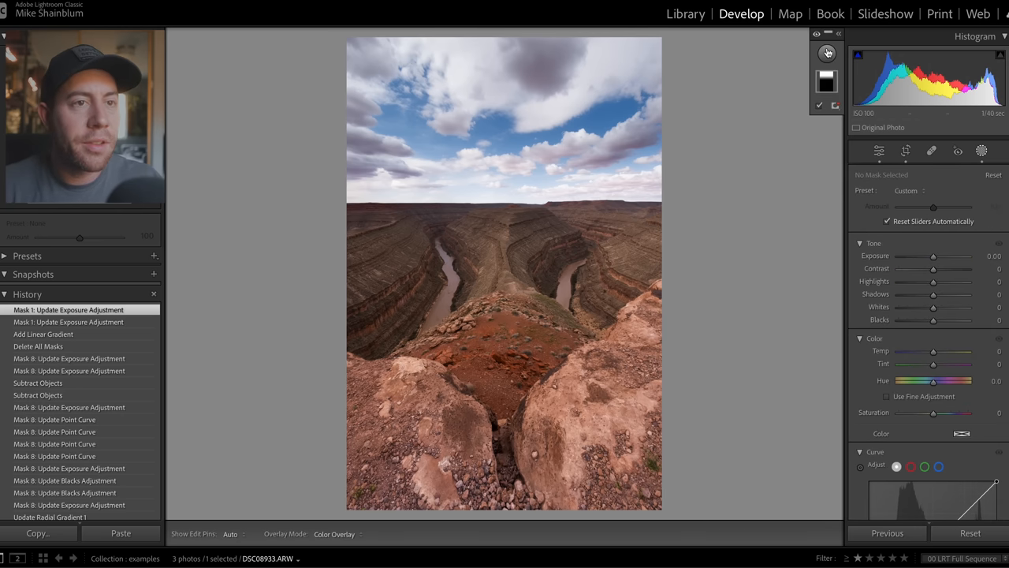
{"action": "left_click", "coordinate": [828, 54]}
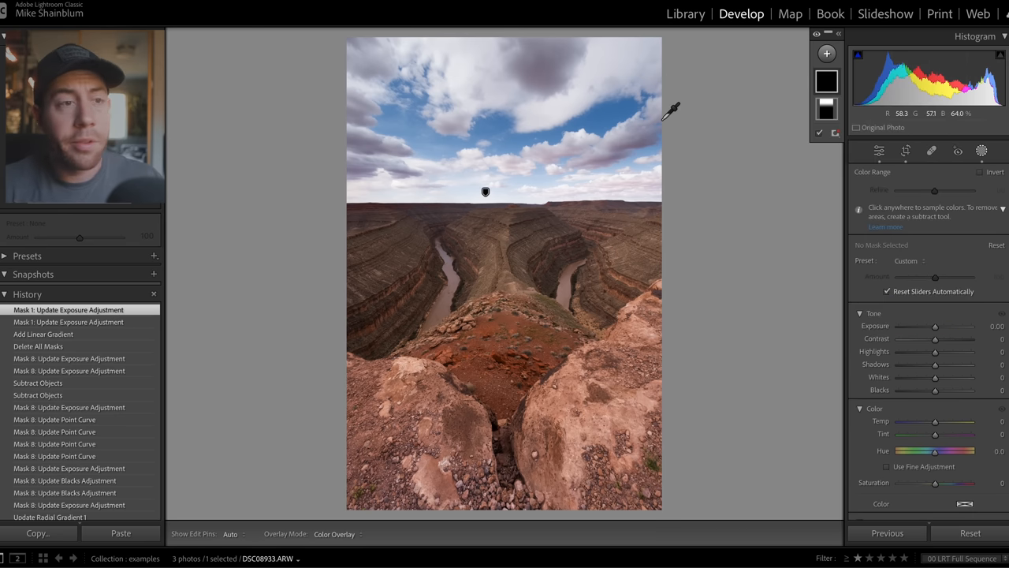
{"action": "mouse_move", "coordinate": [596, 98]}
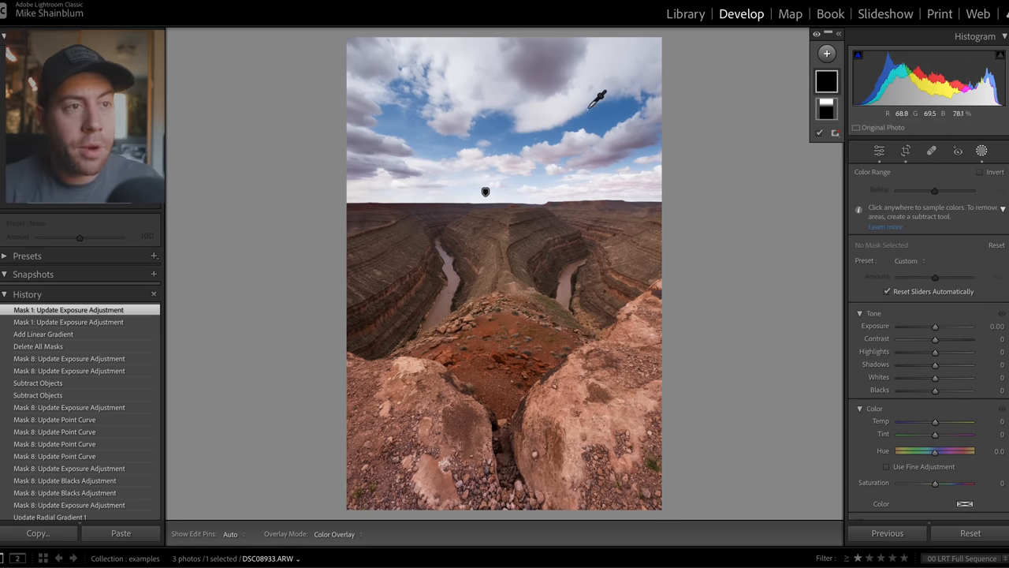
{"action": "left_click", "coordinate": [596, 118]}
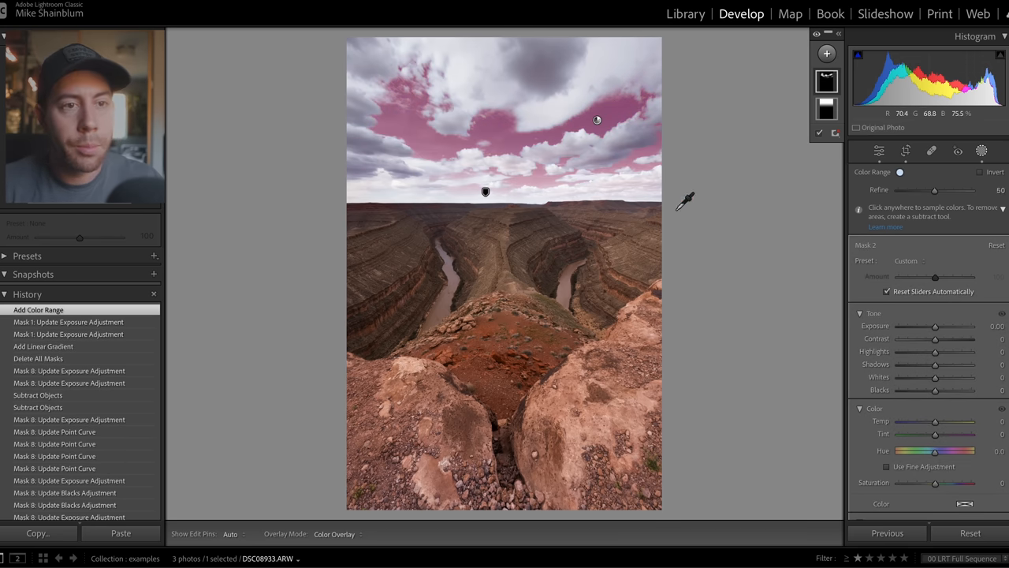
{"action": "left_click_drag", "start_coordinate": [934, 324], "coordinate": [932, 326]}
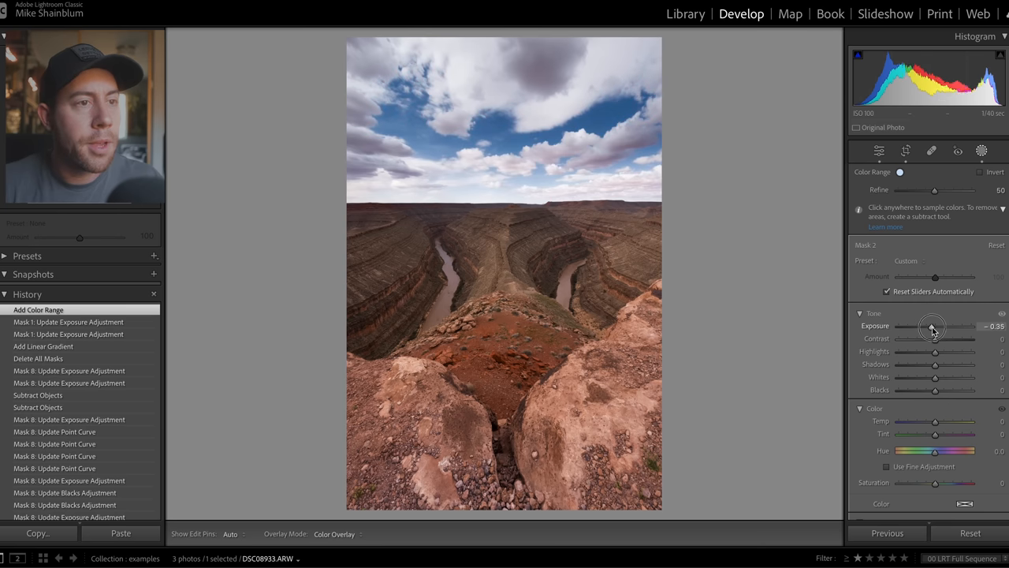
{"action": "left_click_drag", "start_coordinate": [932, 327], "coordinate": [928, 327]}
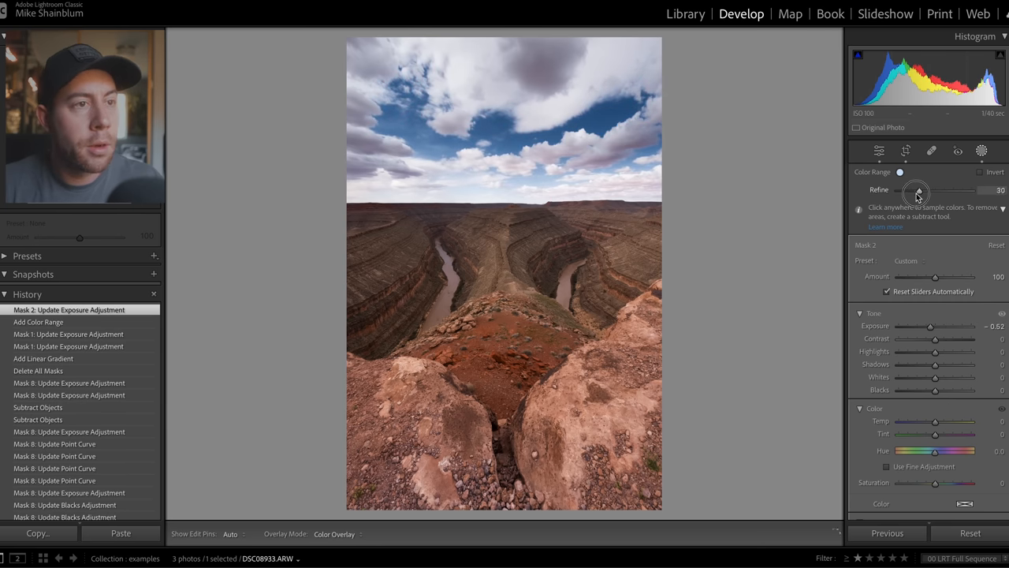
Raise the Refine slider toward 100 so the mask covers the full sky
{"action": "left_click_drag", "start_coordinate": [917, 192], "coordinate": [949, 192]}
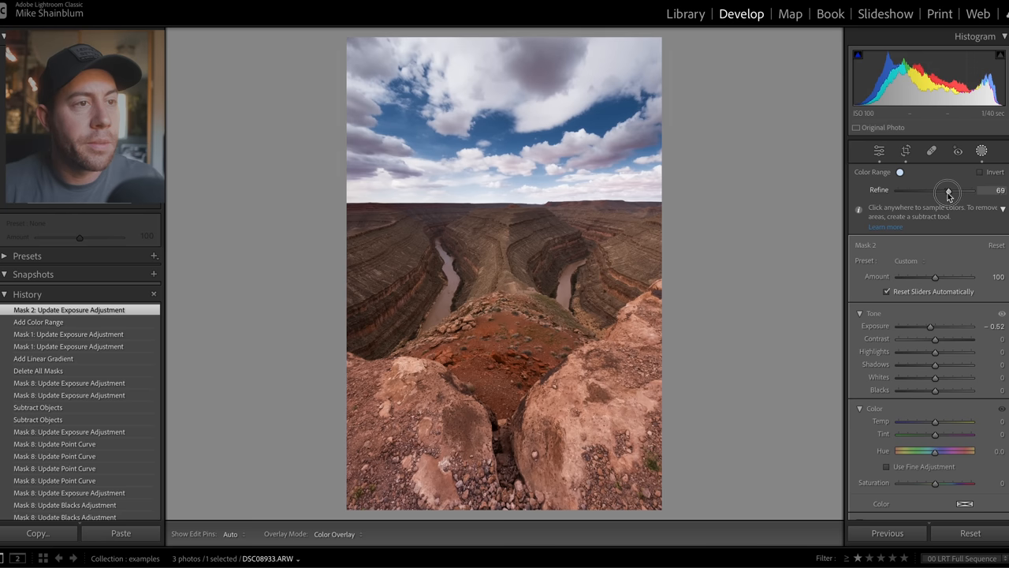
{"action": "left_click_drag", "start_coordinate": [949, 193], "coordinate": [990, 192]}
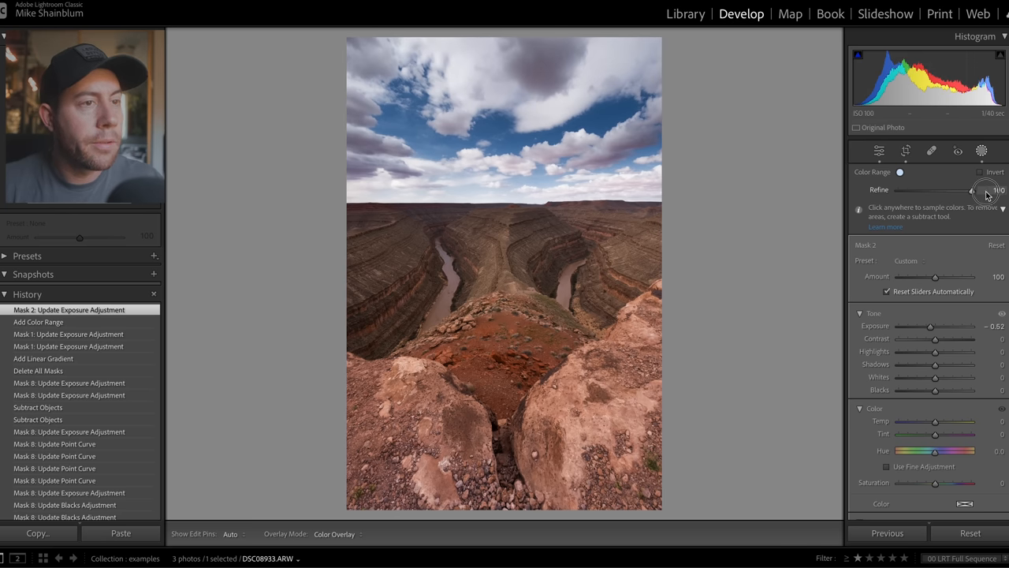
{"action": "left_click_drag", "start_coordinate": [985, 189], "coordinate": [949, 189]}
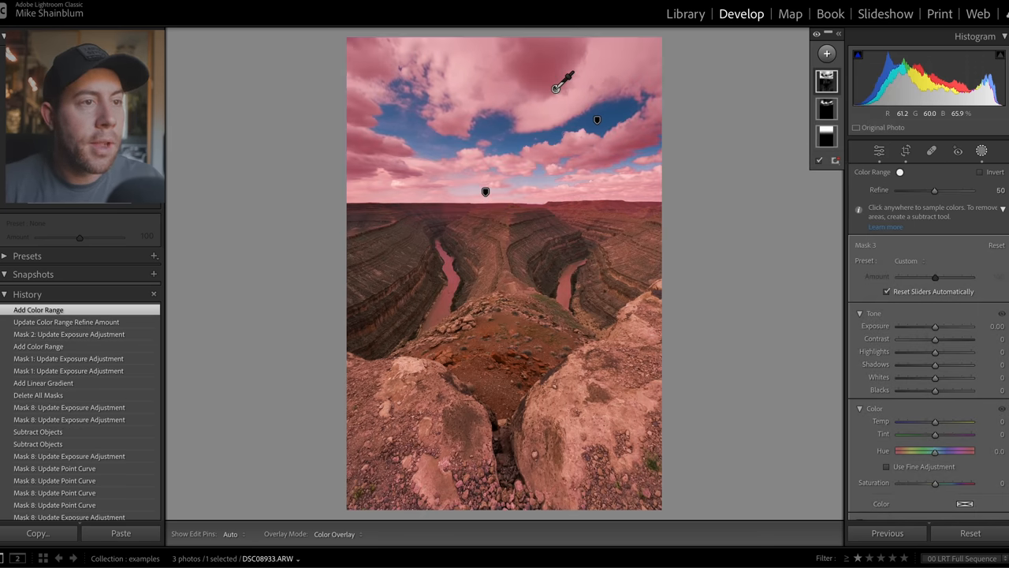
On the cloud Color Range mask, raise Exposure and warm the Temp slider
{"action": "left_click_drag", "start_coordinate": [954, 324], "coordinate": [933, 325]}
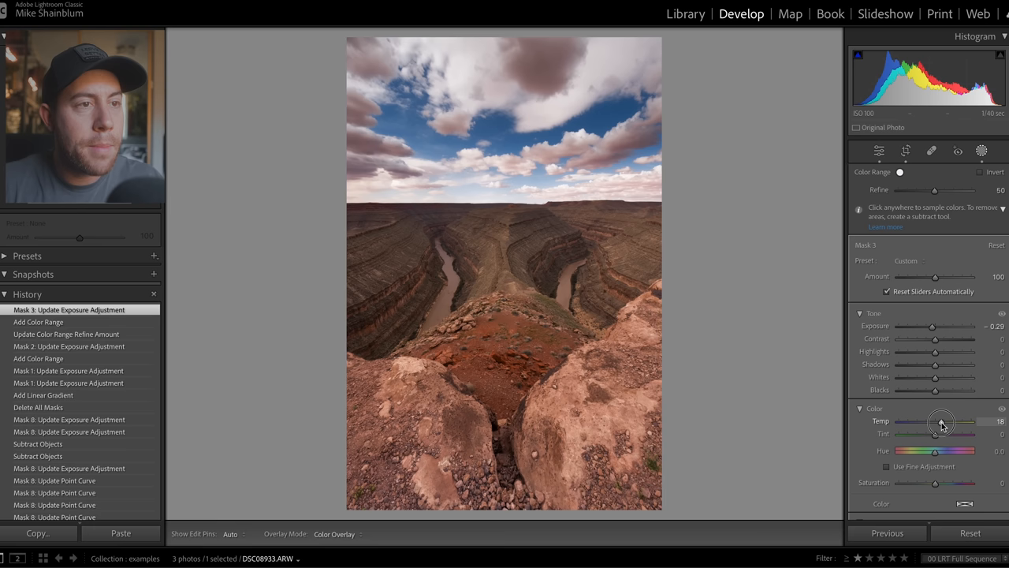
{"action": "left_click_drag", "start_coordinate": [942, 420], "coordinate": [937, 420]}
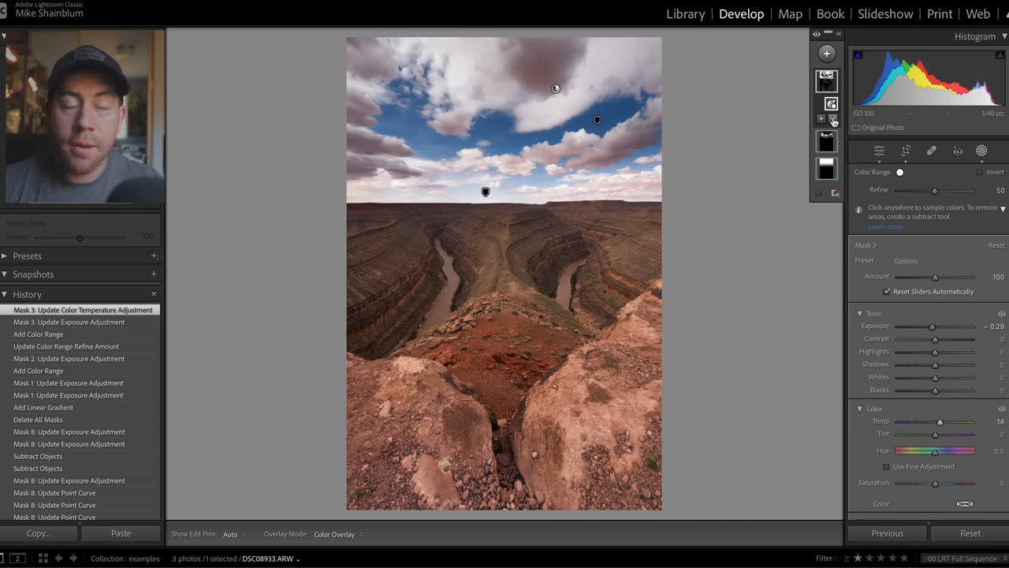
{"action": "mouse_move", "coordinate": [833, 120]}
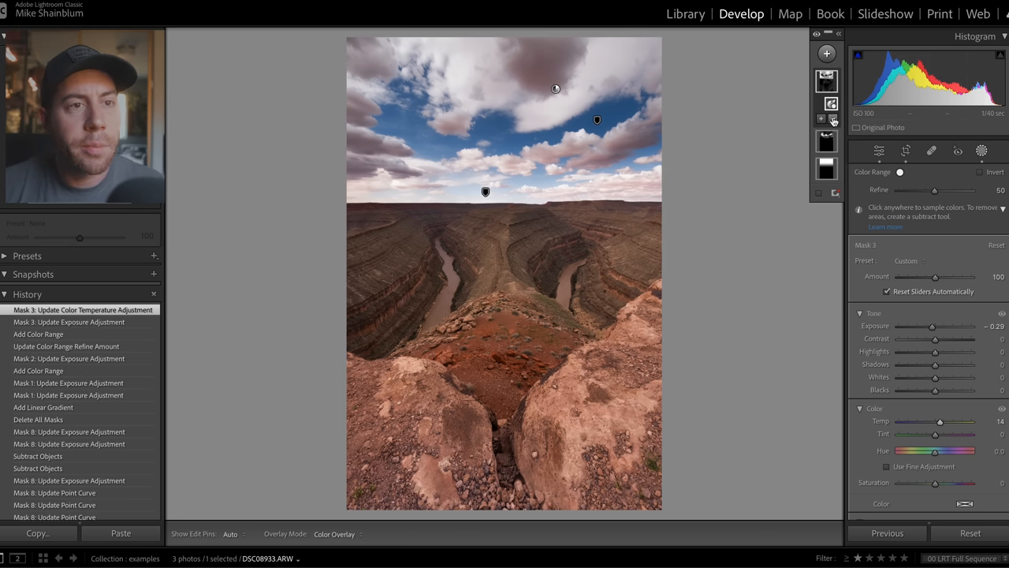
Subtract a Linear Gradient across the horizon so the cloud mask affects only the sky
{"action": "left_click", "coordinate": [833, 118]}
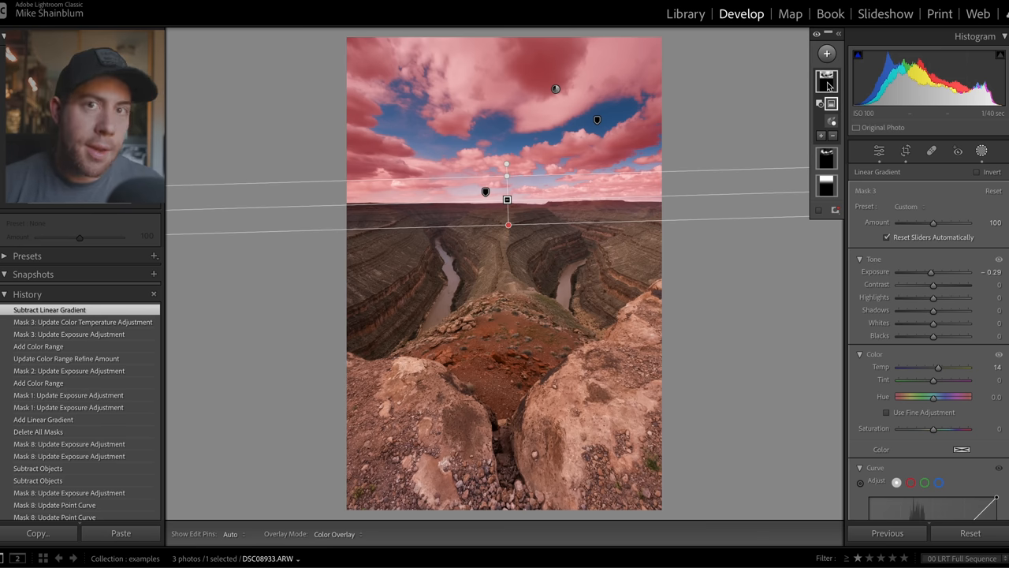
{"action": "left_click", "coordinate": [825, 54]}
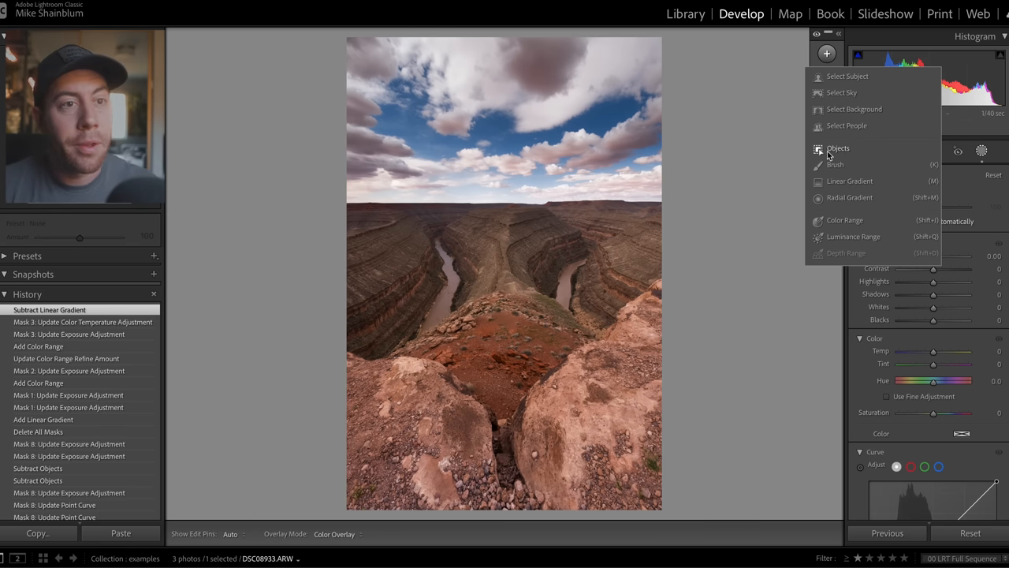
Create an Objects mask covering both the left and right river bends
{"action": "left_click", "coordinate": [837, 148]}
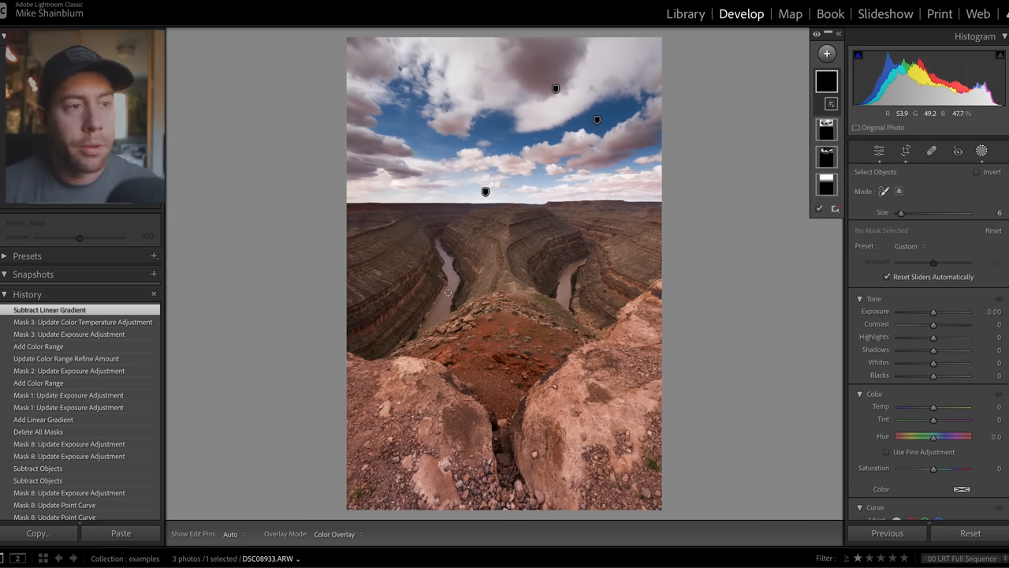
{"action": "left_click_drag", "start_coordinate": [429, 326], "coordinate": [444, 307]}
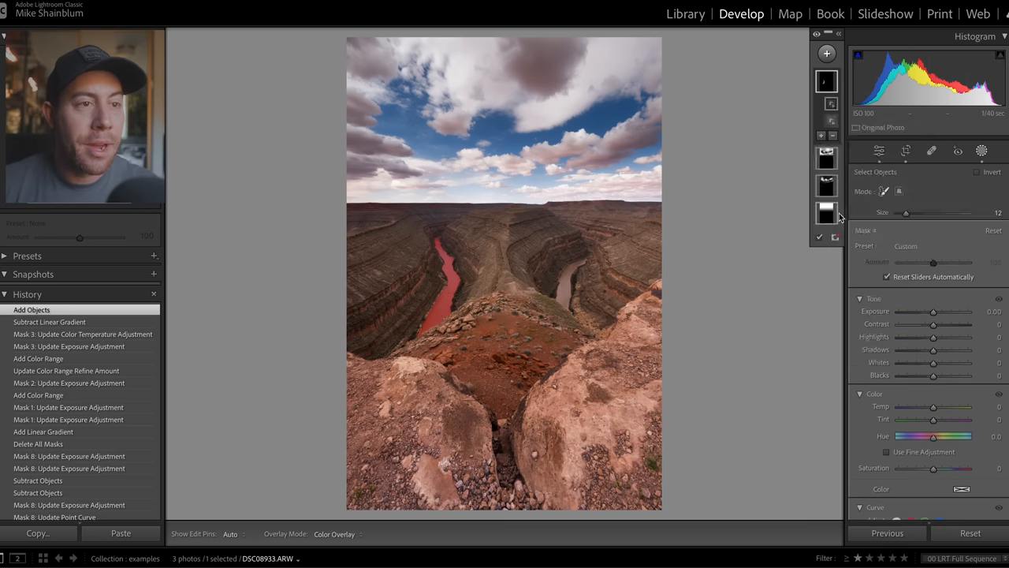
{"action": "left_click", "coordinate": [571, 275]}
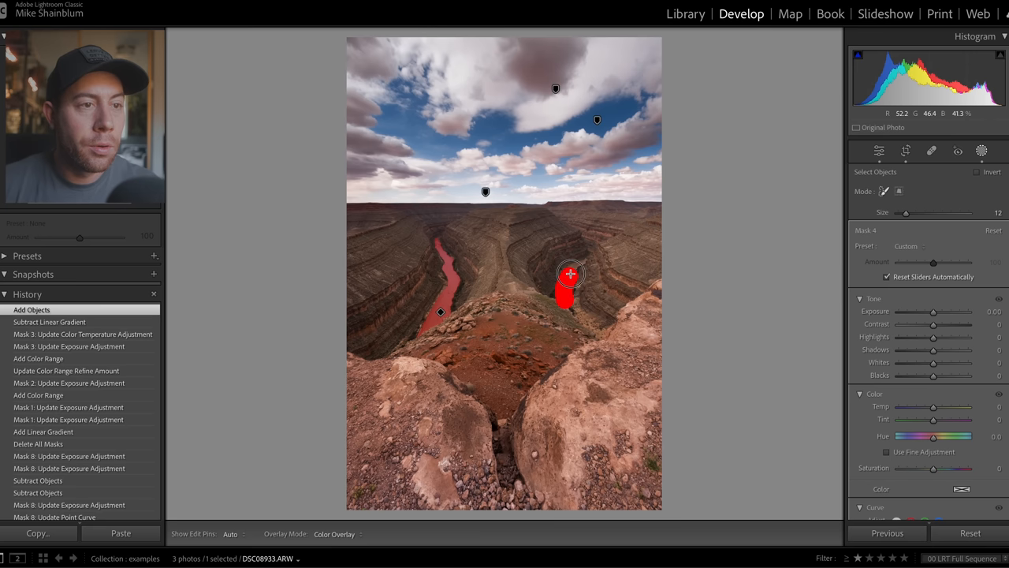
{"action": "left_click", "coordinate": [571, 275]}
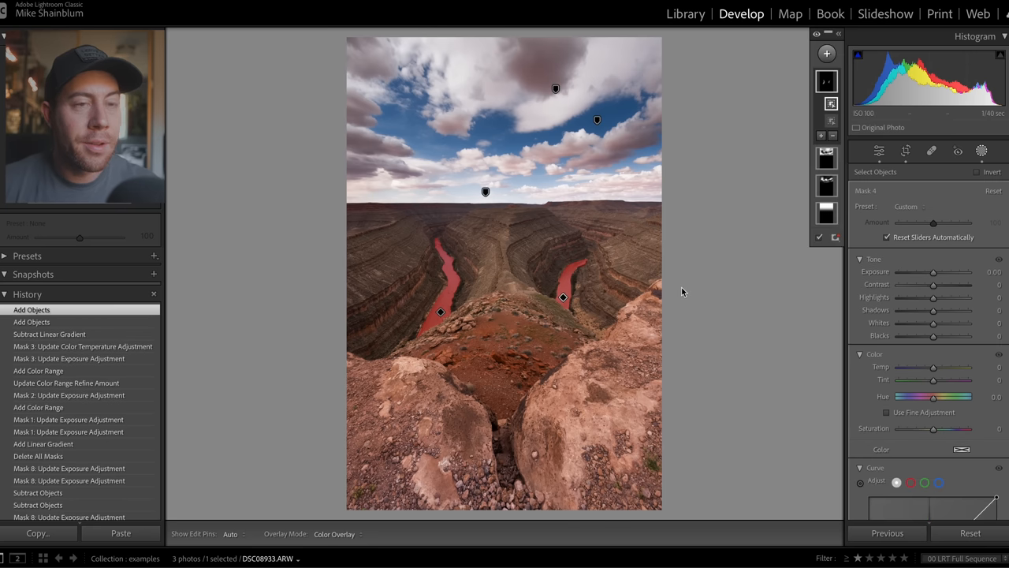
Raise Exposure and Contrast to brighten the rivers
{"action": "left_click_drag", "start_coordinate": [933, 271], "coordinate": [936, 271]}
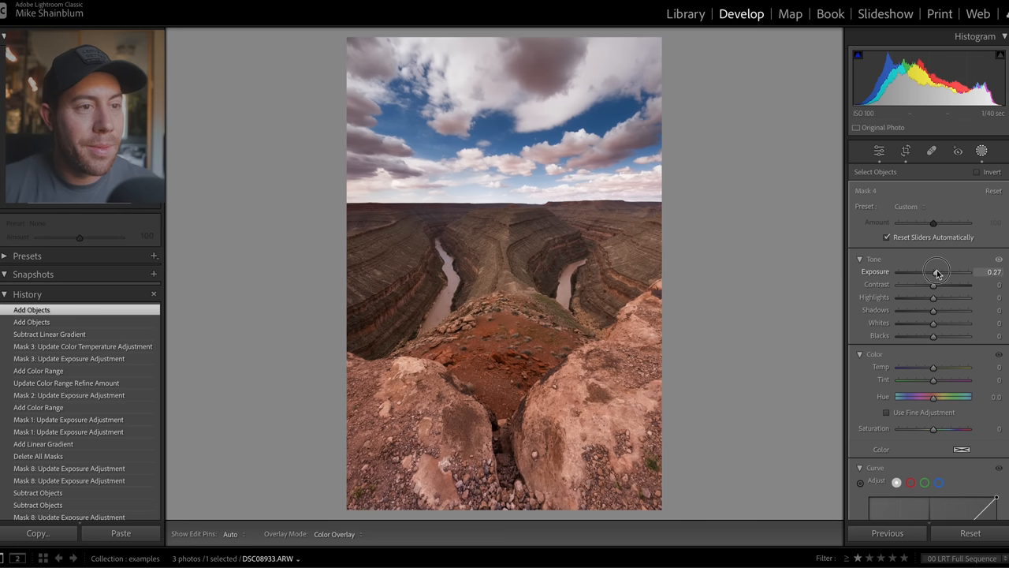
{"action": "left_click_drag", "start_coordinate": [933, 284], "coordinate": [938, 284]}
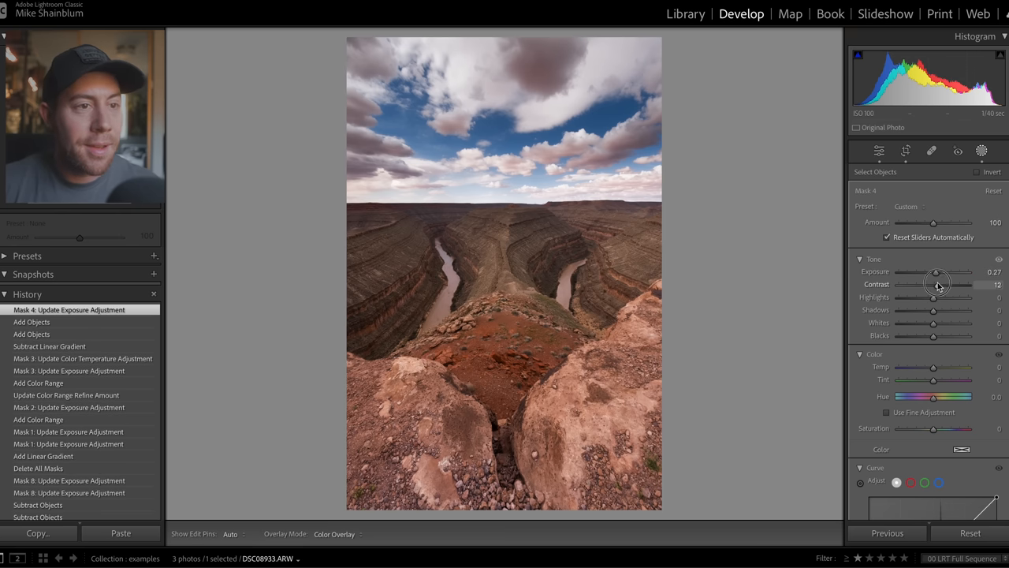
{"action": "left_click_drag", "start_coordinate": [938, 284], "coordinate": [946, 283]}
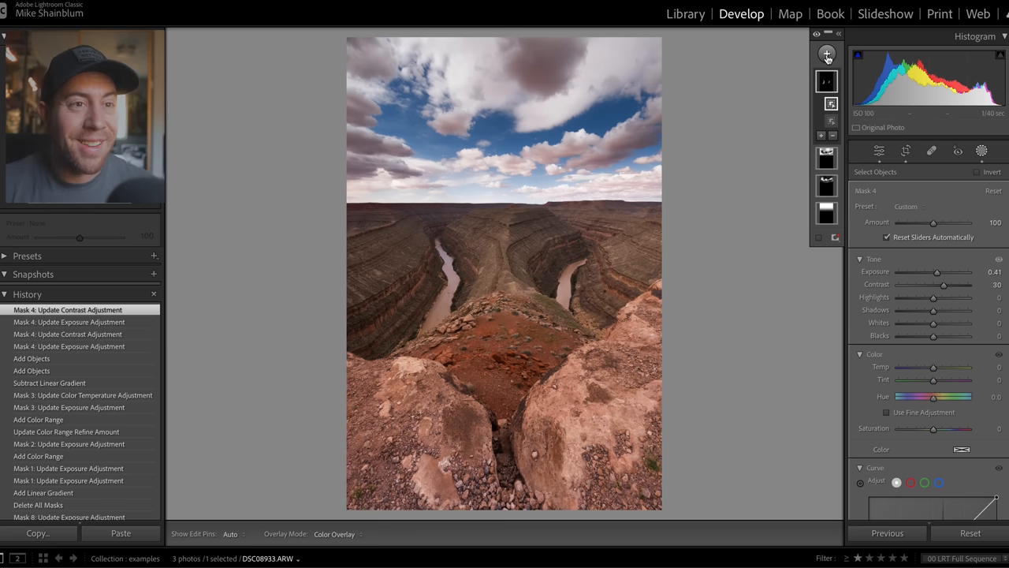
Create an Objects mask painted across the foreground rock
{"action": "left_click", "coordinate": [826, 54]}
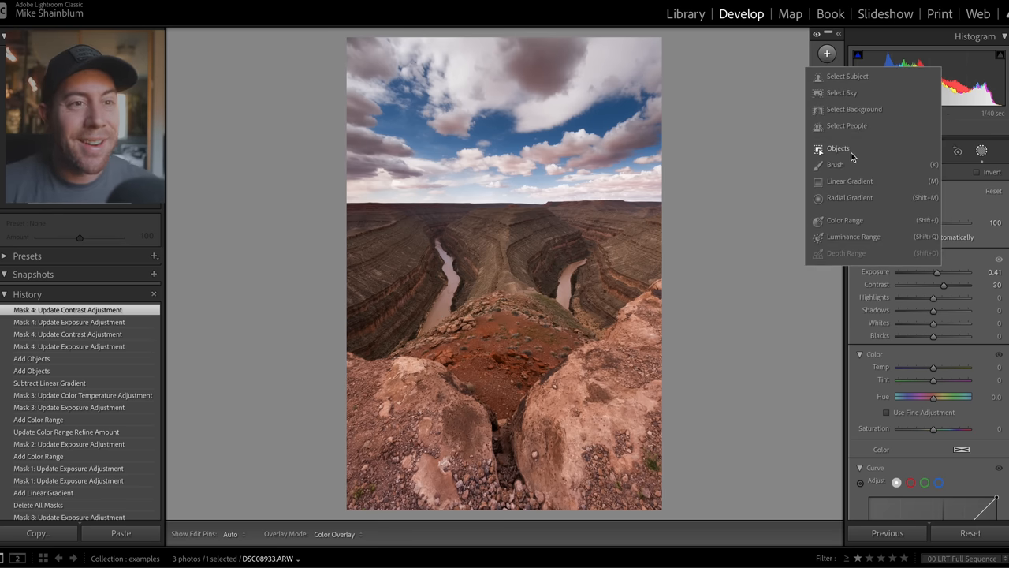
{"action": "left_click", "coordinate": [839, 148]}
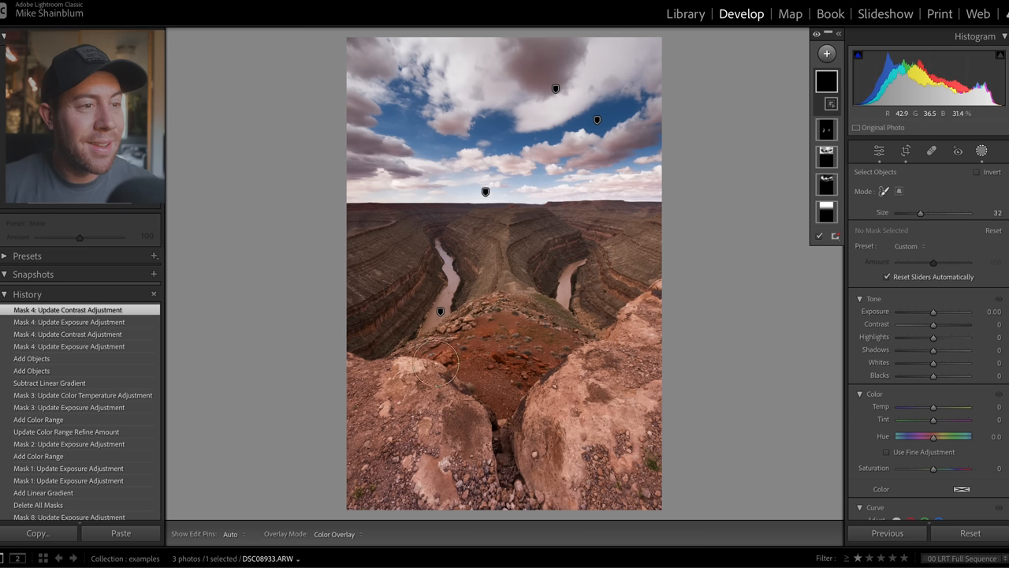
{"action": "left_click_drag", "start_coordinate": [441, 366], "coordinate": [445, 413]}
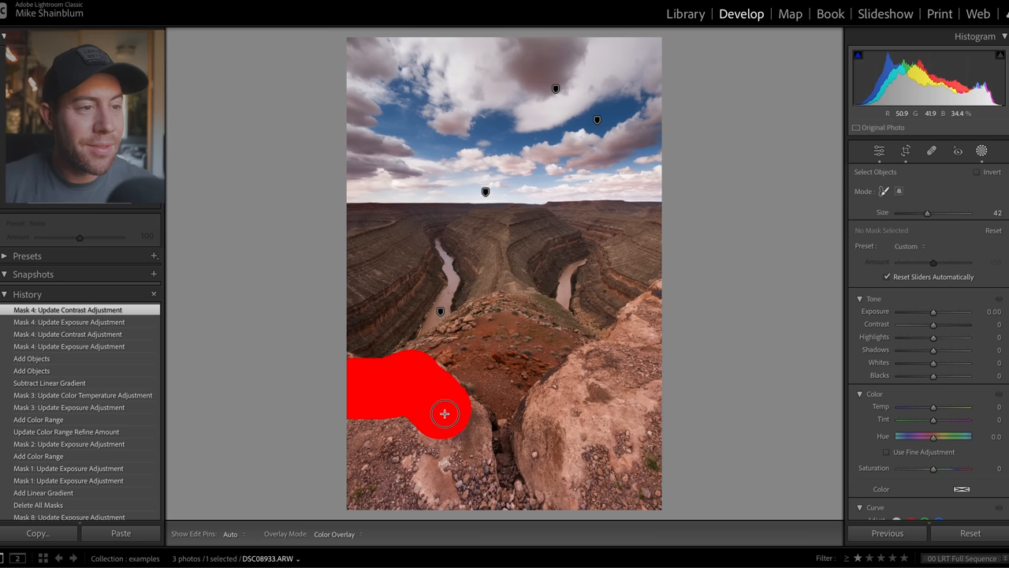
{"action": "left_click_drag", "start_coordinate": [444, 413], "coordinate": [545, 451]}
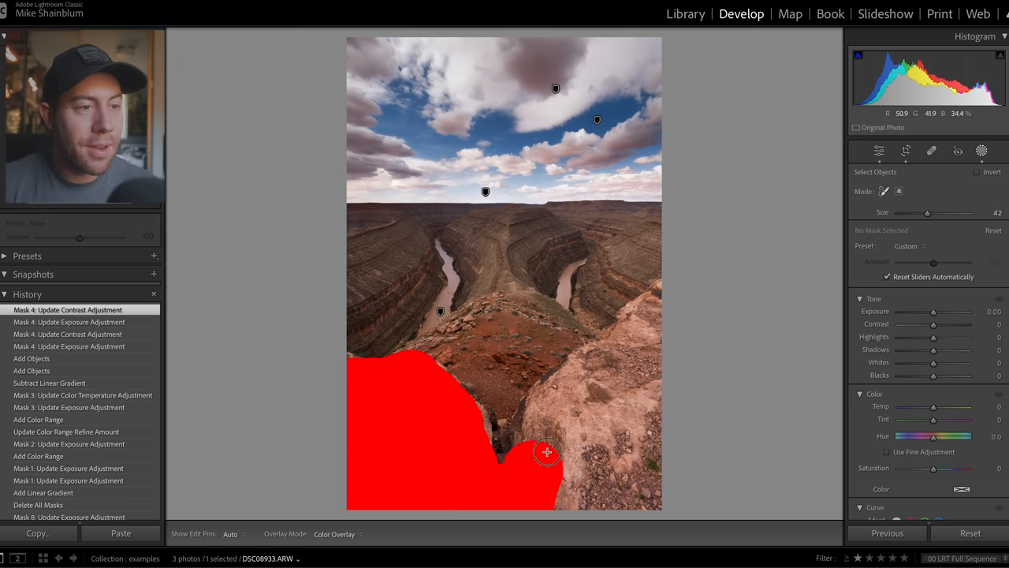
{"action": "left_click_drag", "start_coordinate": [545, 451], "coordinate": [645, 467]}
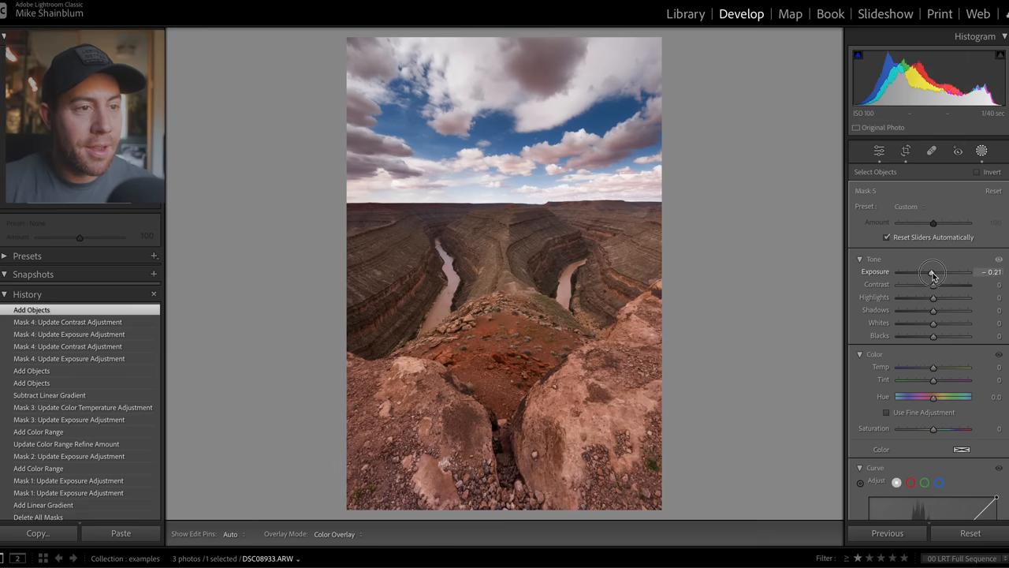
Lower Exposure, adjust Contrast and Highlights, and raise Whites on the foreground rock
{"action": "left_click_drag", "start_coordinate": [934, 284], "coordinate": [936, 284]}
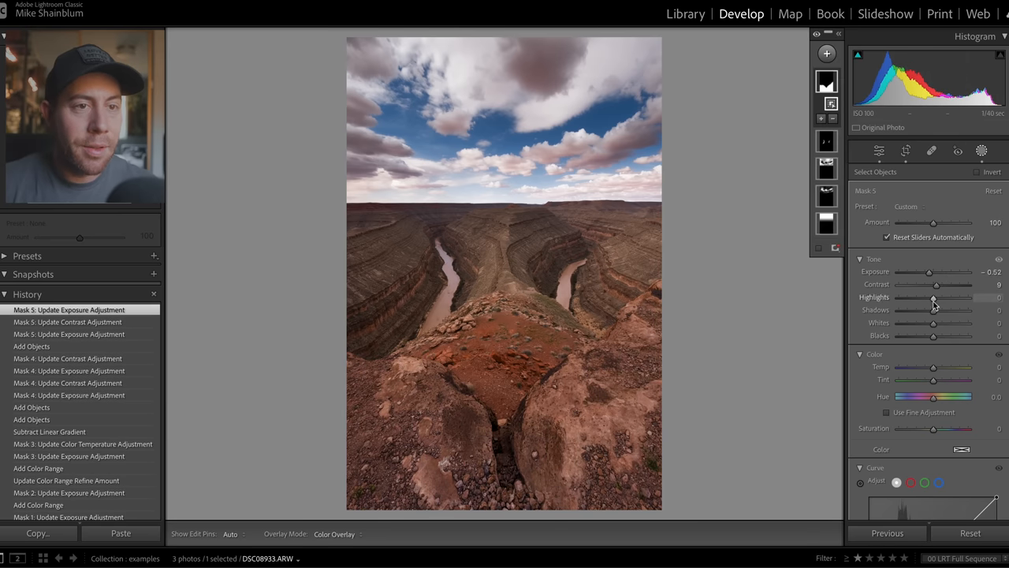
{"action": "left_click_drag", "start_coordinate": [933, 296], "coordinate": [927, 321]}
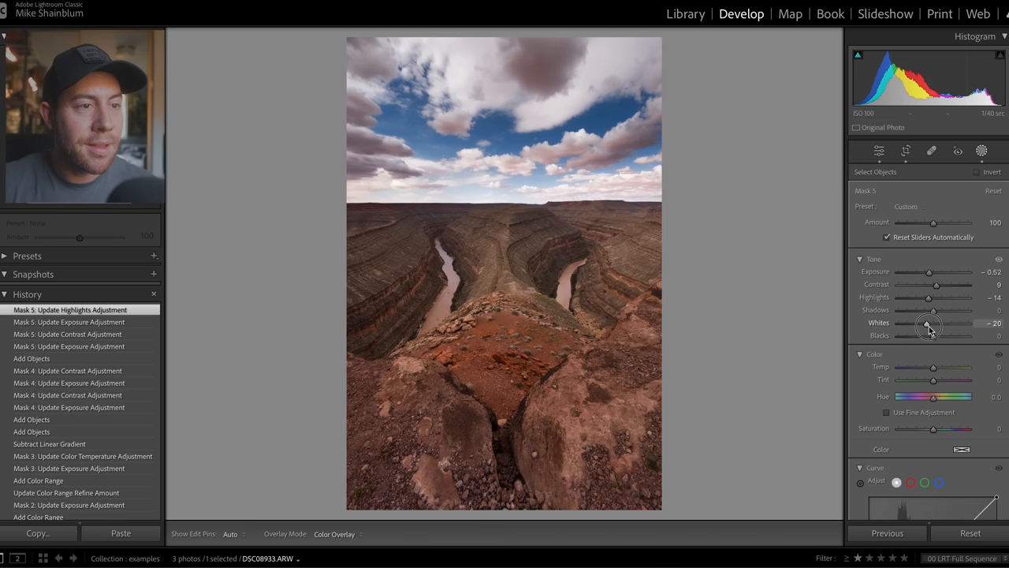
{"action": "left_click_drag", "start_coordinate": [933, 323], "coordinate": [927, 323]}
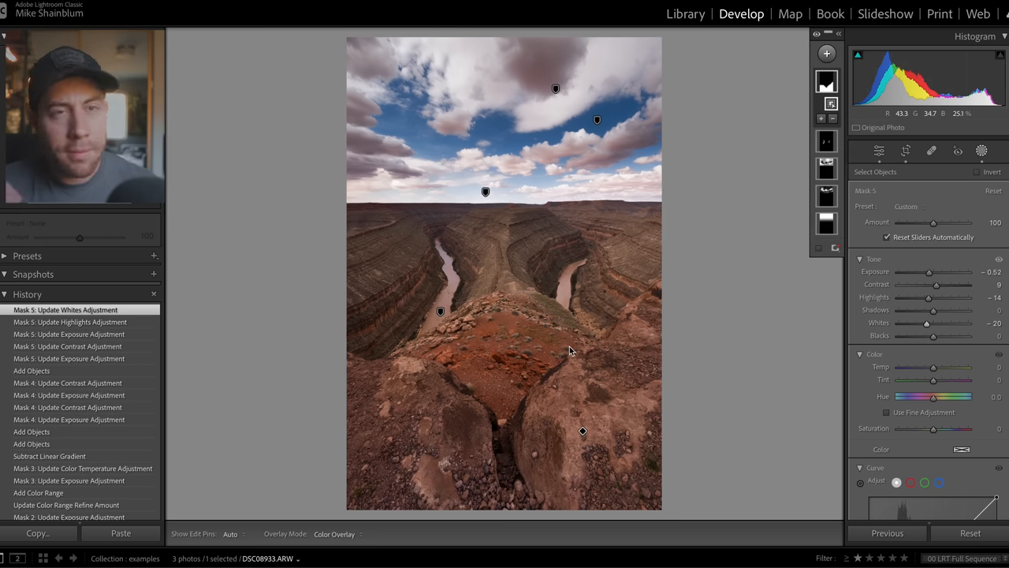
Mask another canyon area by object selection and lower its Amount to soften the exposure change
{"action": "left_click", "coordinate": [826, 53]}
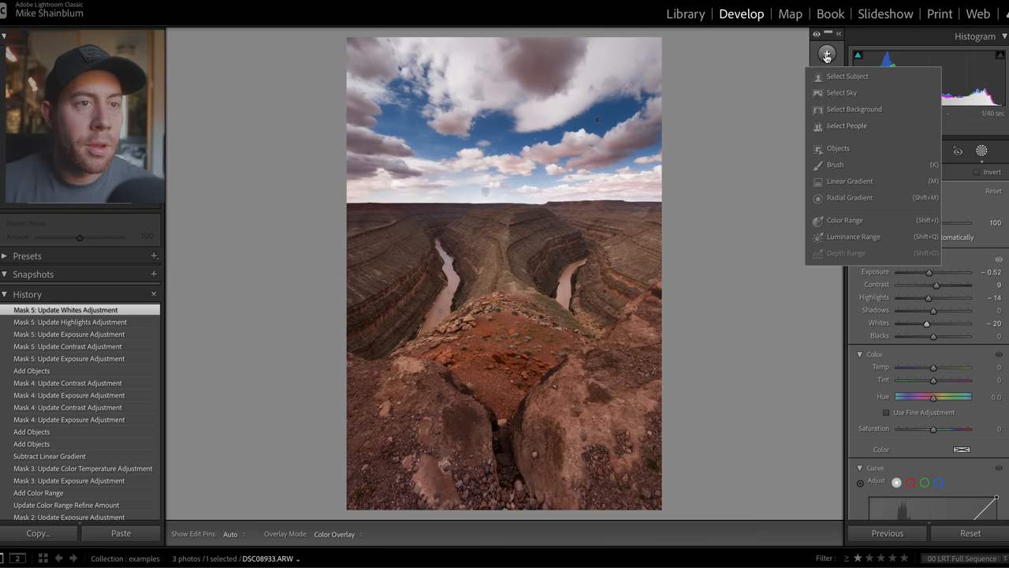
{"action": "left_click", "coordinate": [839, 148]}
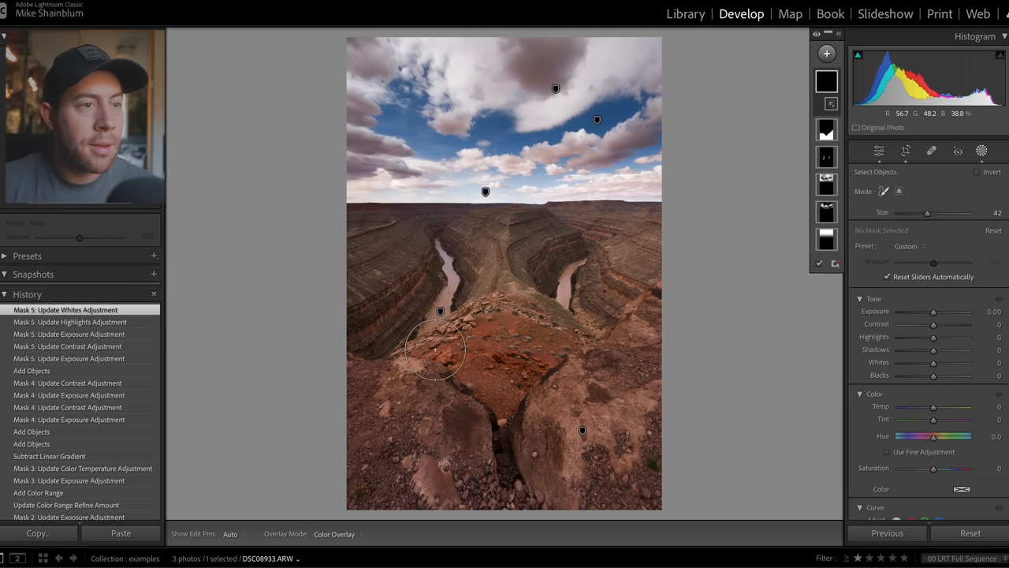
{"action": "left_click_drag", "start_coordinate": [438, 350], "coordinate": [560, 341]}
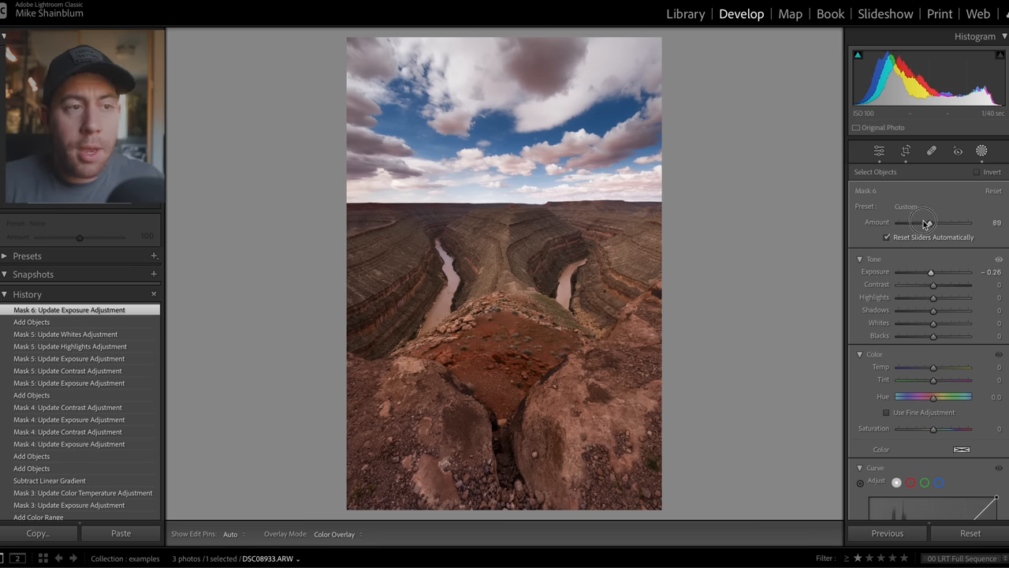
{"action": "left_click_drag", "start_coordinate": [946, 221], "coordinate": [921, 221]}
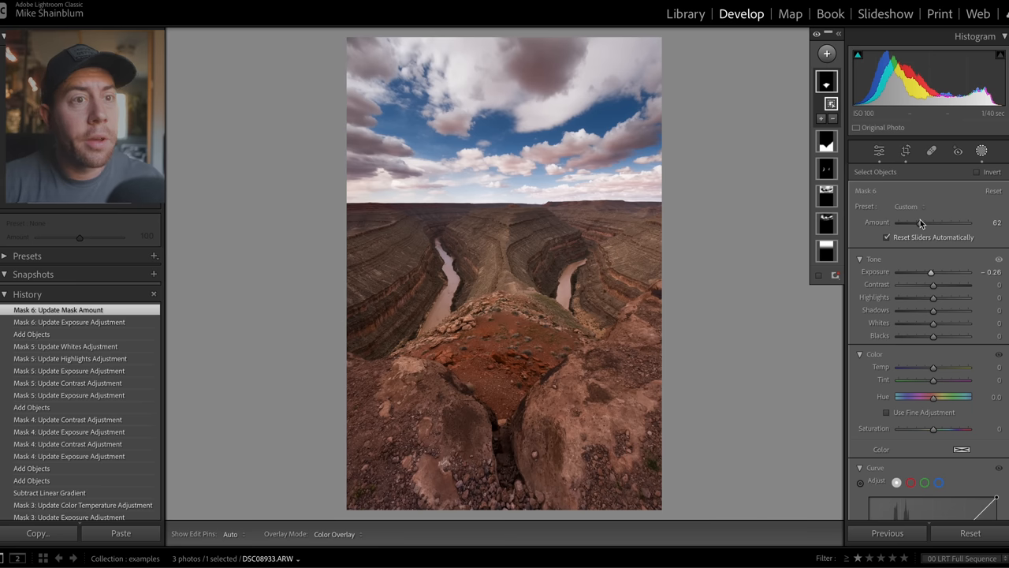
{"action": "left_click", "coordinate": [826, 82]}
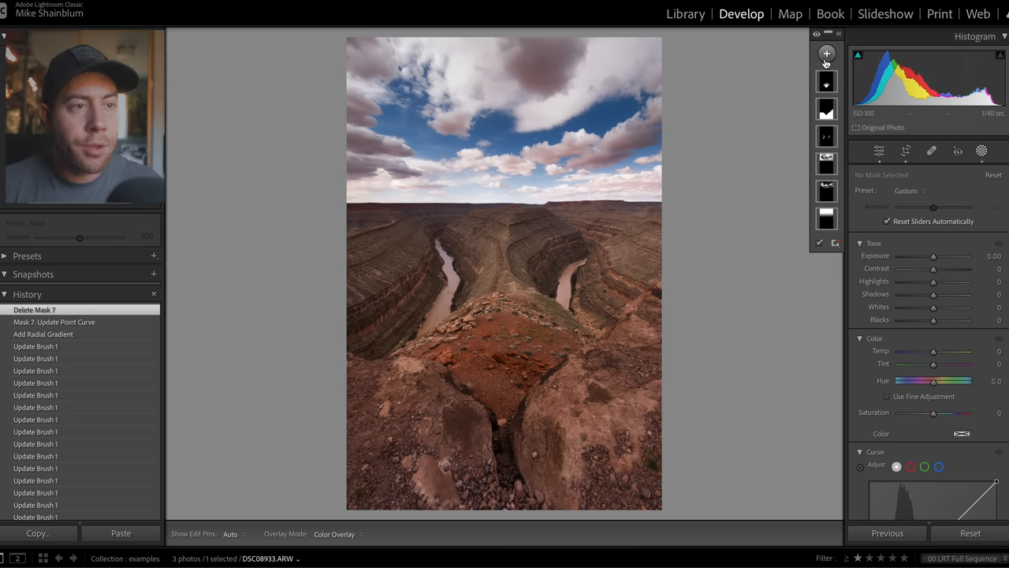
Add an inverted radial gradient mask and pull its point curve shadows down to vignette the edges
{"action": "left_click", "coordinate": [826, 54]}
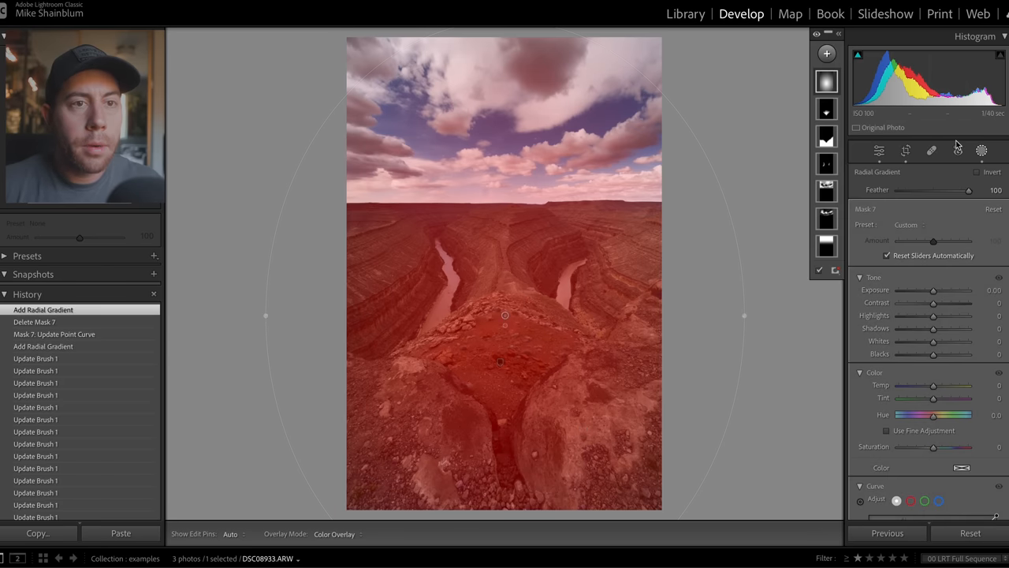
{"action": "left_click", "coordinate": [977, 170]}
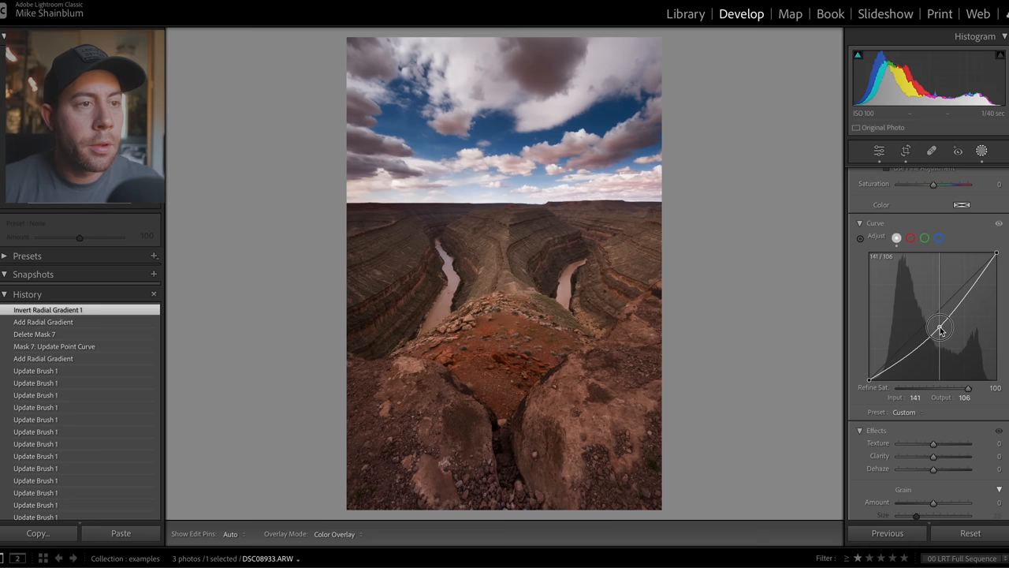
{"action": "left_click_drag", "start_coordinate": [940, 326], "coordinate": [943, 334]}
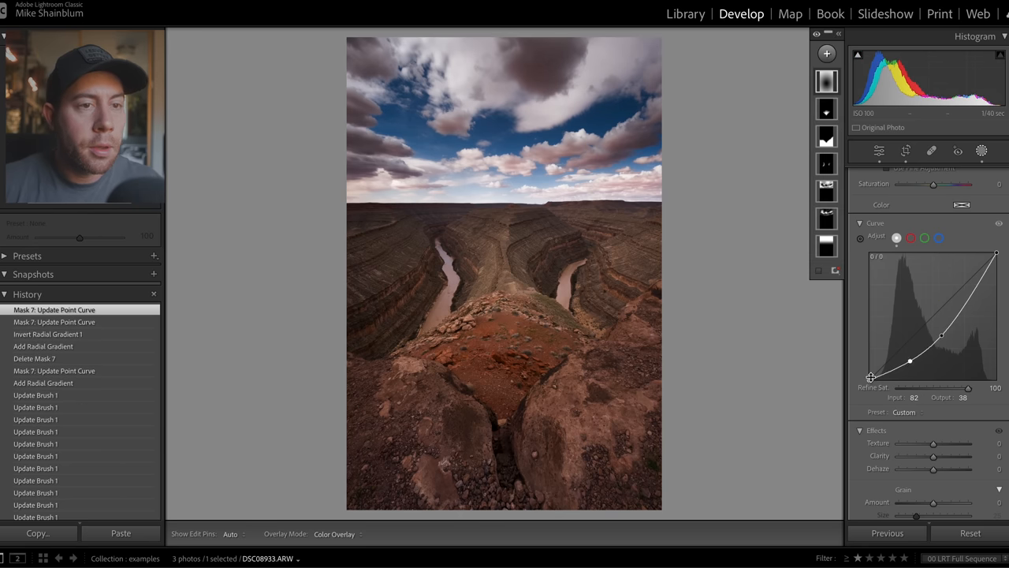
{"action": "left_click_drag", "start_coordinate": [871, 377], "coordinate": [866, 369]}
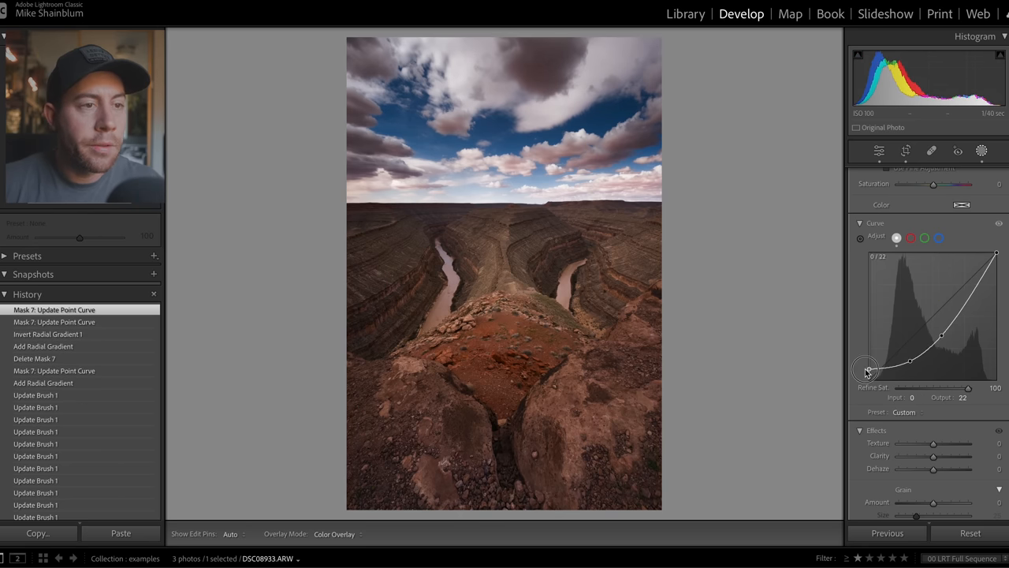
{"action": "left_click_drag", "start_coordinate": [865, 369], "coordinate": [866, 377]}
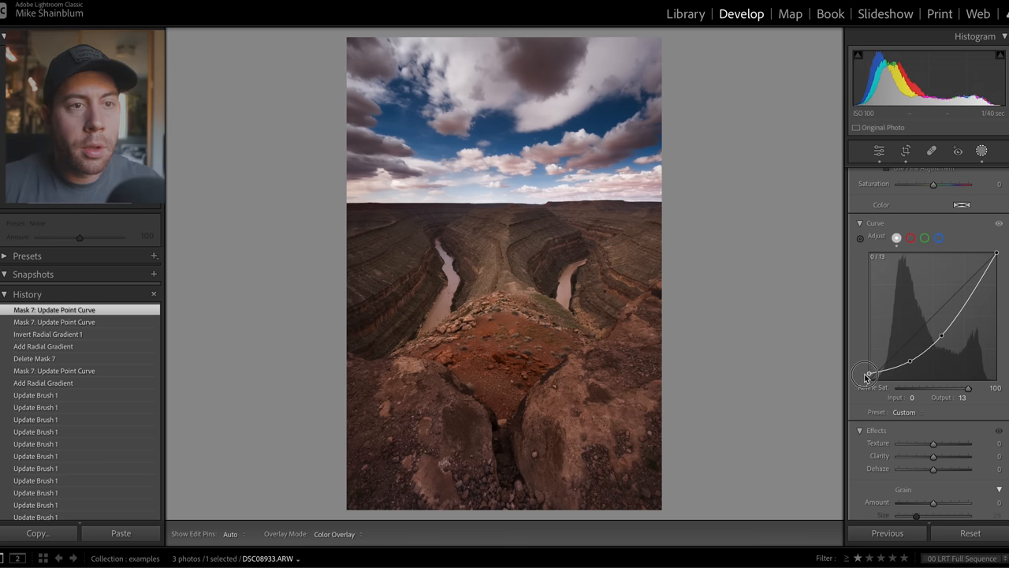
{"action": "left_click_drag", "start_coordinate": [866, 375], "coordinate": [944, 339]}
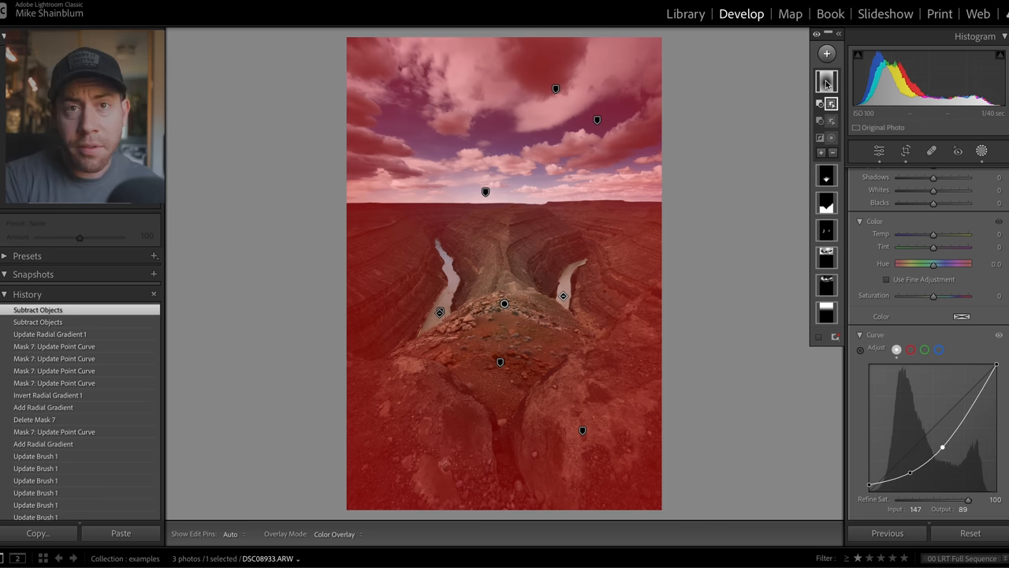
Subtract the rivers from the vignette mask as objects so they stay bright
{"action": "left_click", "coordinate": [825, 80]}
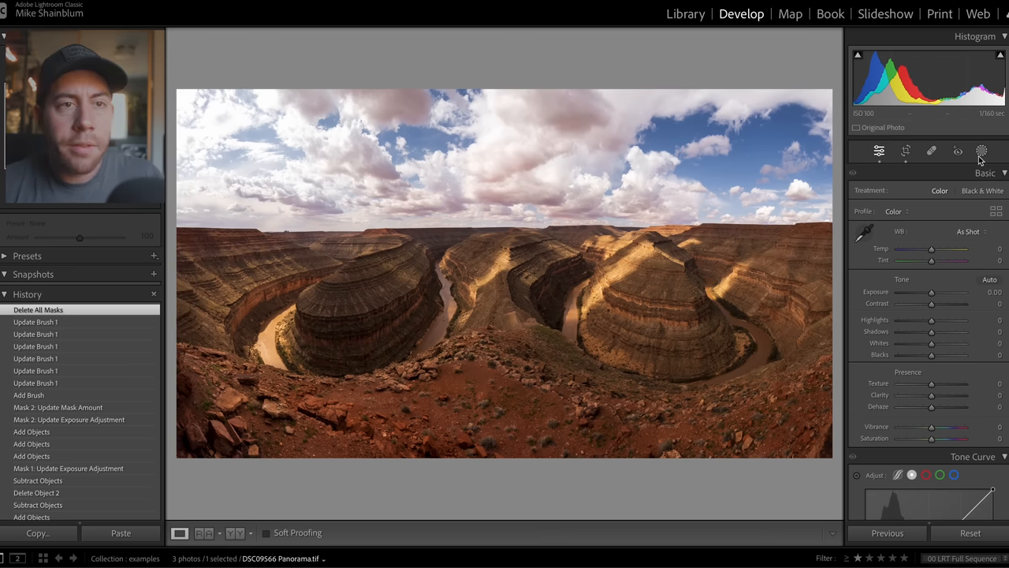
Mask the panorama's left river as an object, subtract an unwanted area, and raise its Exposure
{"action": "left_click", "coordinate": [977, 151]}
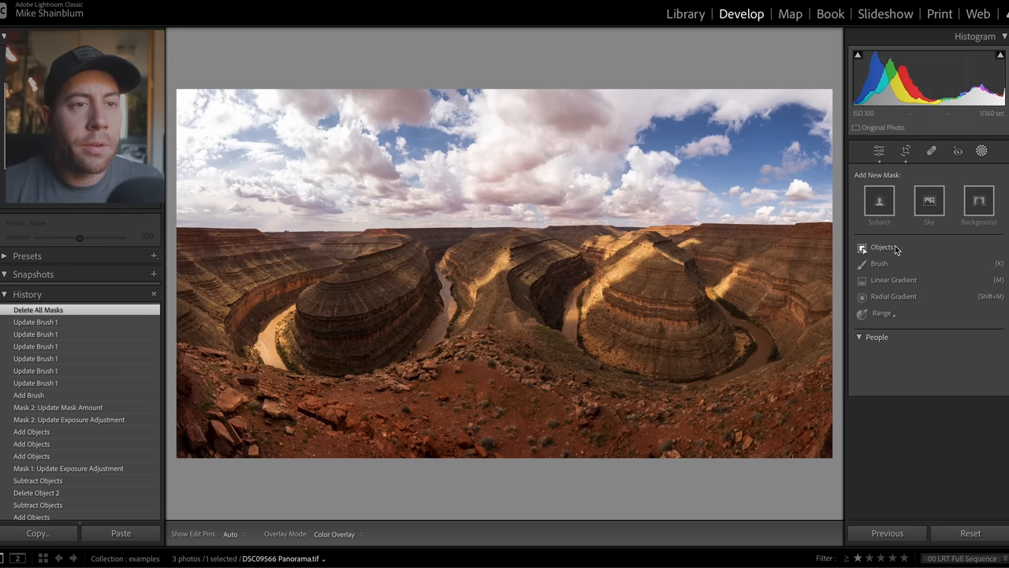
{"action": "left_click", "coordinate": [877, 246]}
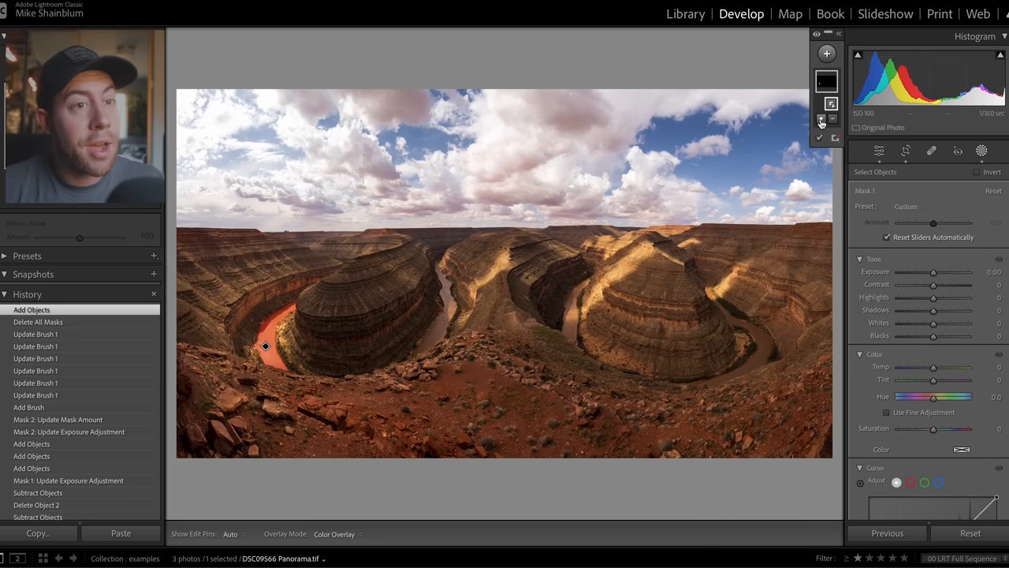
{"action": "left_click", "coordinate": [820, 118]}
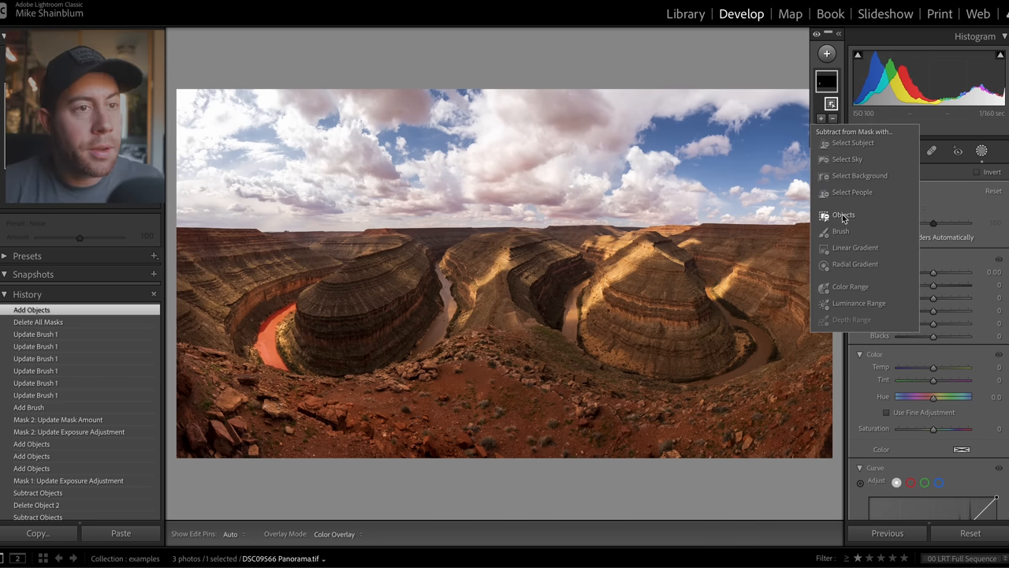
{"action": "left_click", "coordinate": [841, 214]}
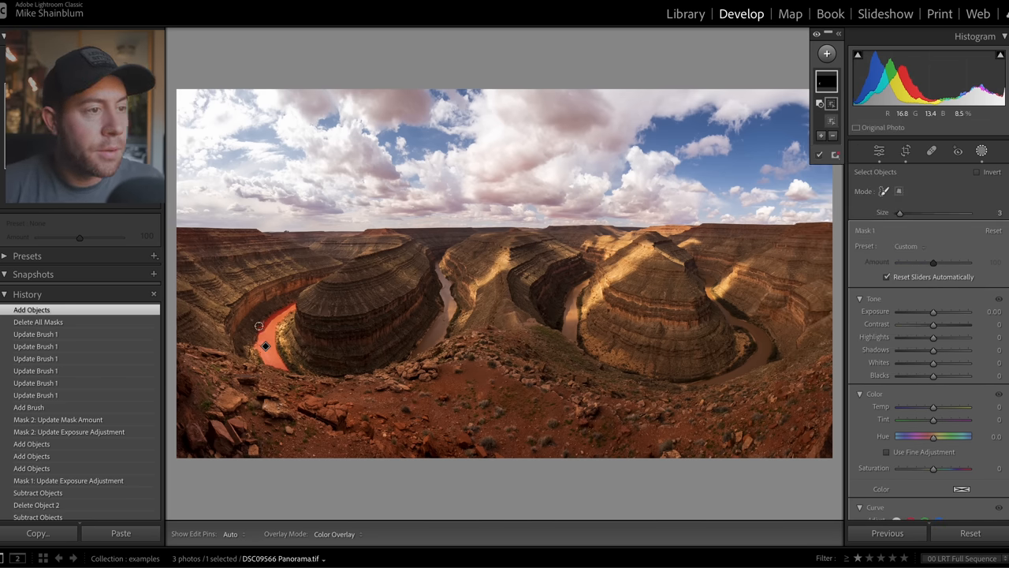
{"action": "left_click", "coordinate": [294, 296]}
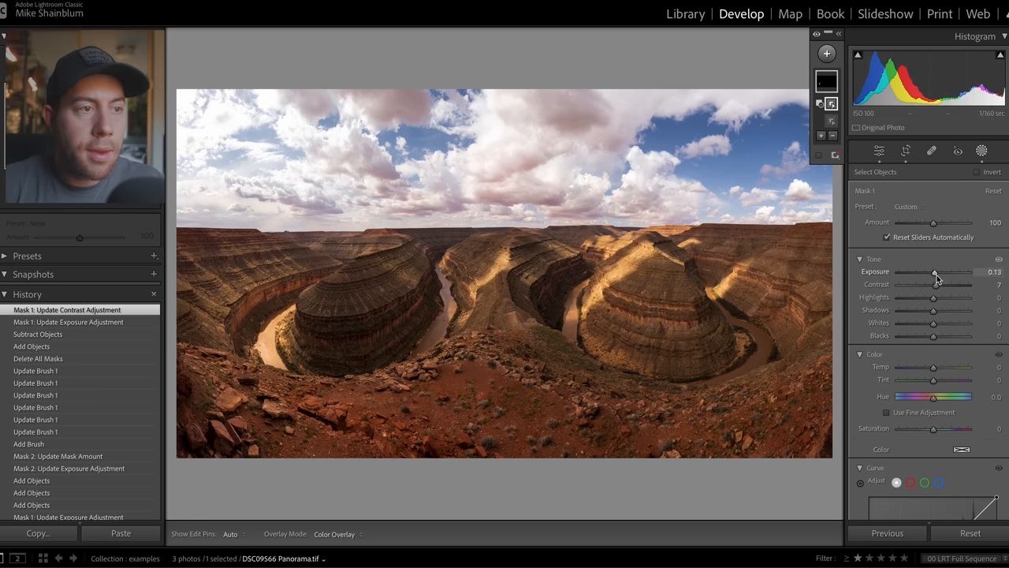
{"action": "left_click_drag", "start_coordinate": [933, 272], "coordinate": [938, 271]}
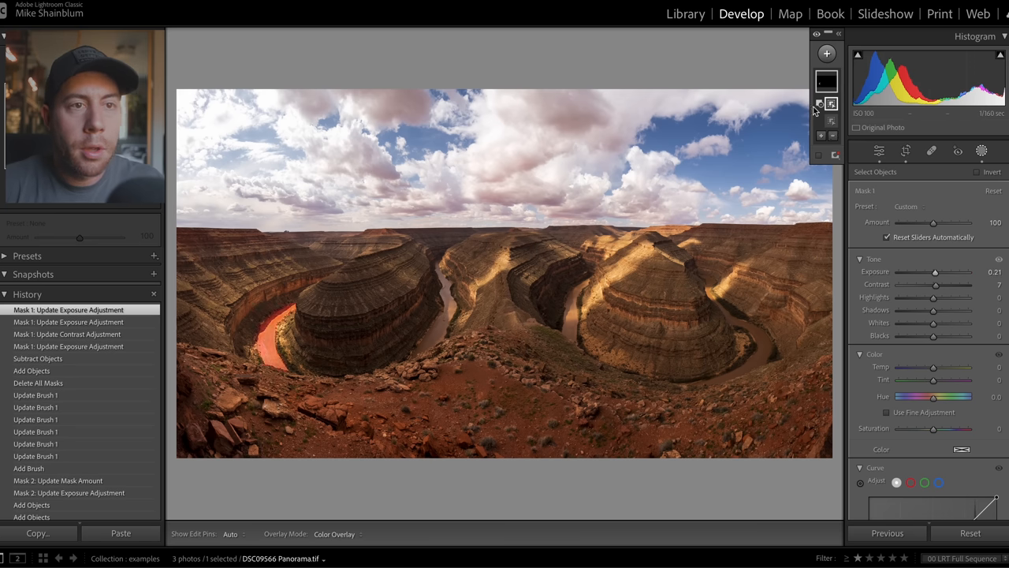
Add the middle and right rivers to Mask 1 with further object selections
{"action": "left_click", "coordinate": [817, 104]}
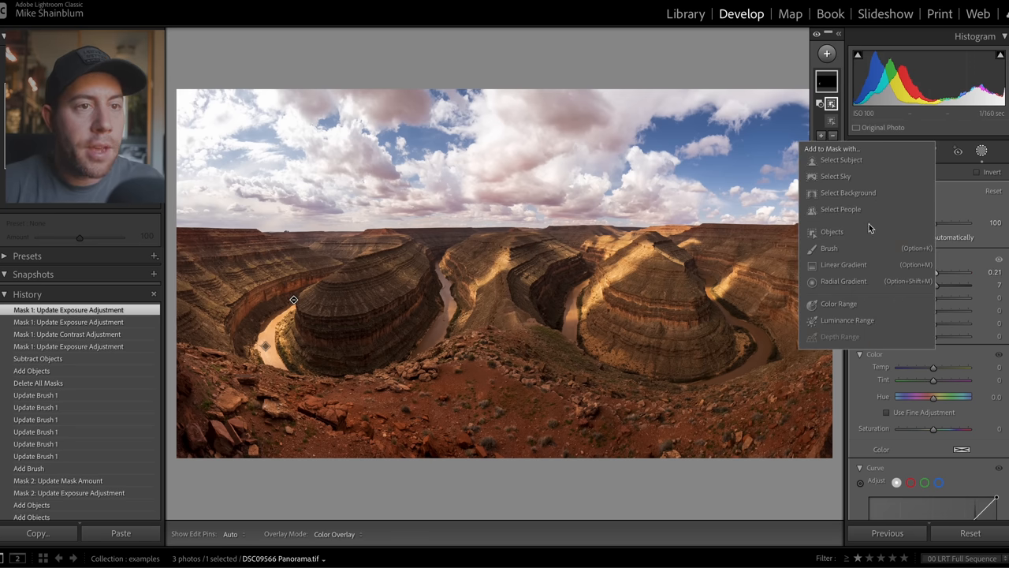
{"action": "left_click", "coordinate": [832, 230]}
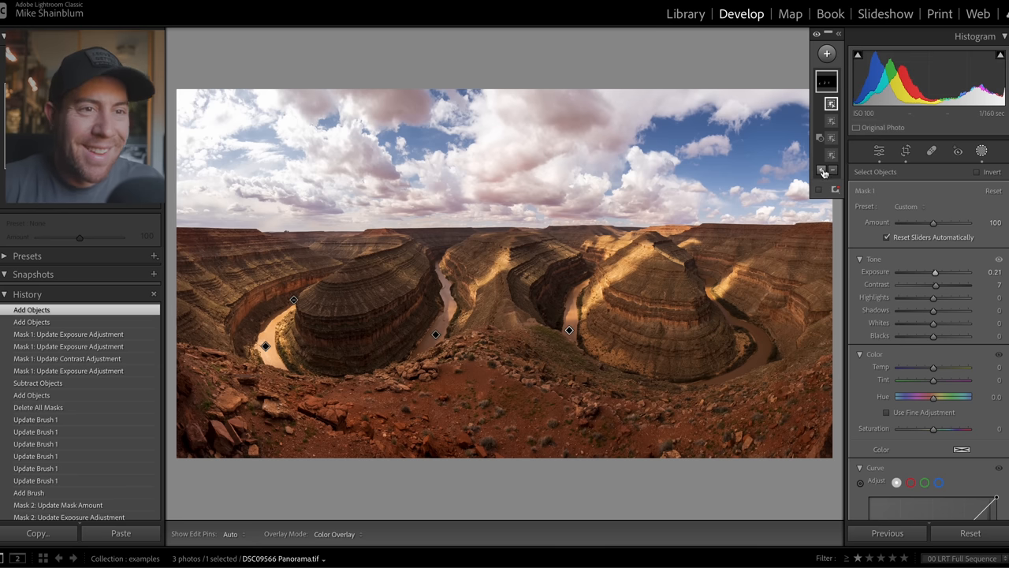
{"action": "left_click", "coordinate": [823, 172]}
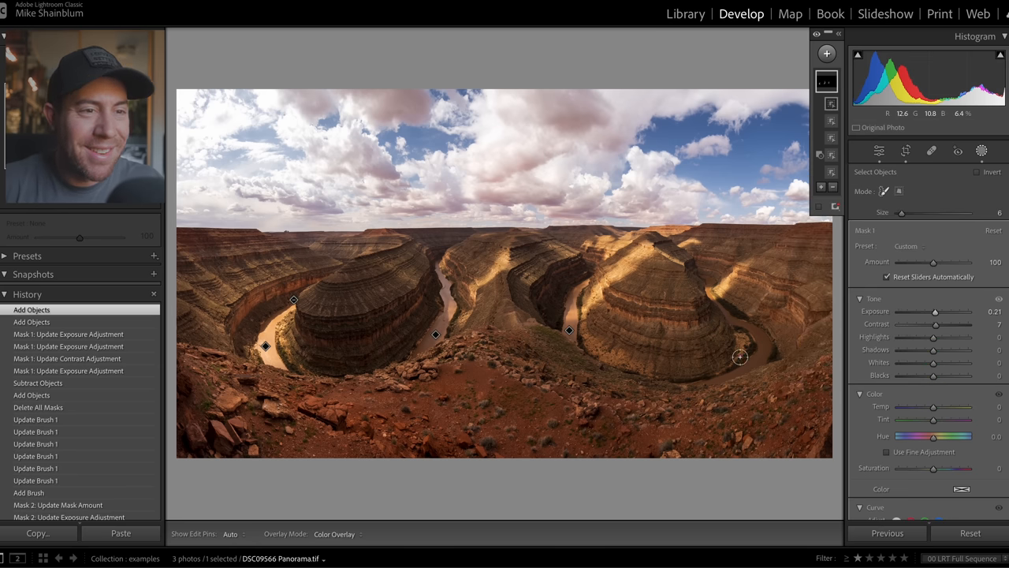
{"action": "left_click_drag", "start_coordinate": [741, 356], "coordinate": [747, 330]}
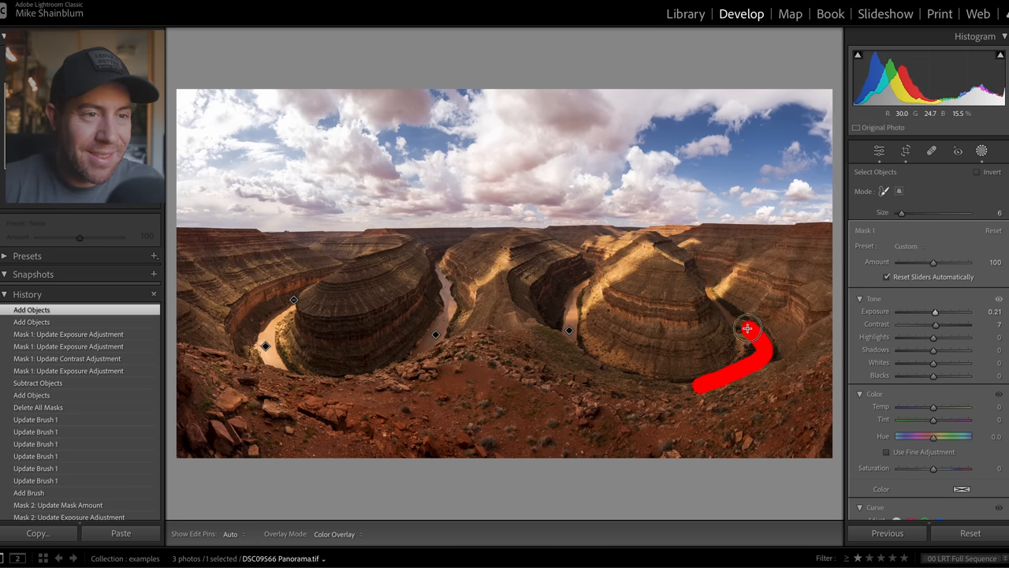